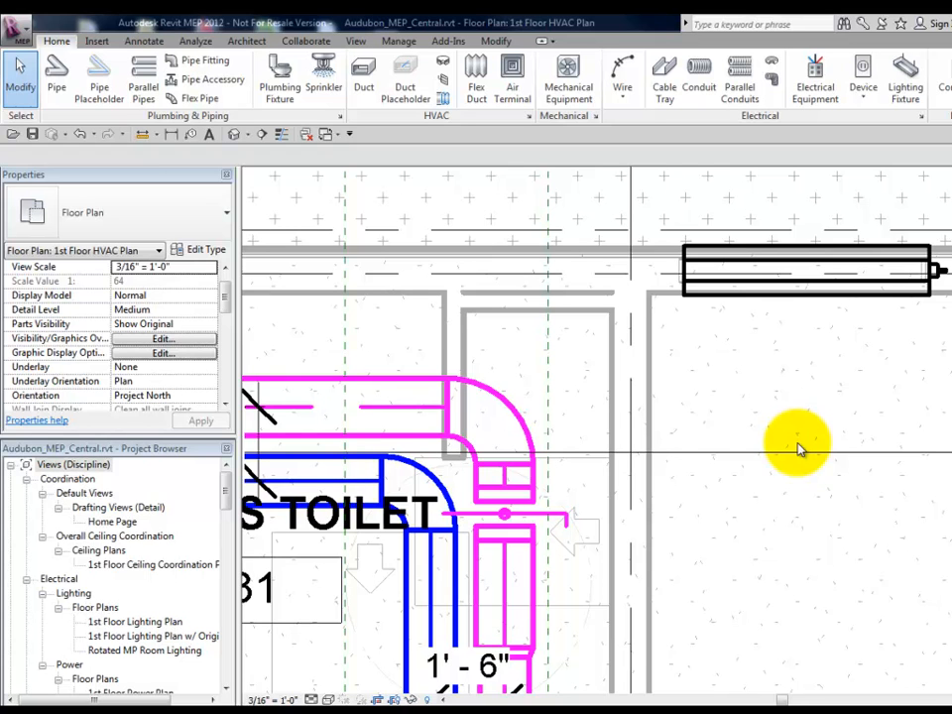
pyautogui.moveTo(585, 426)
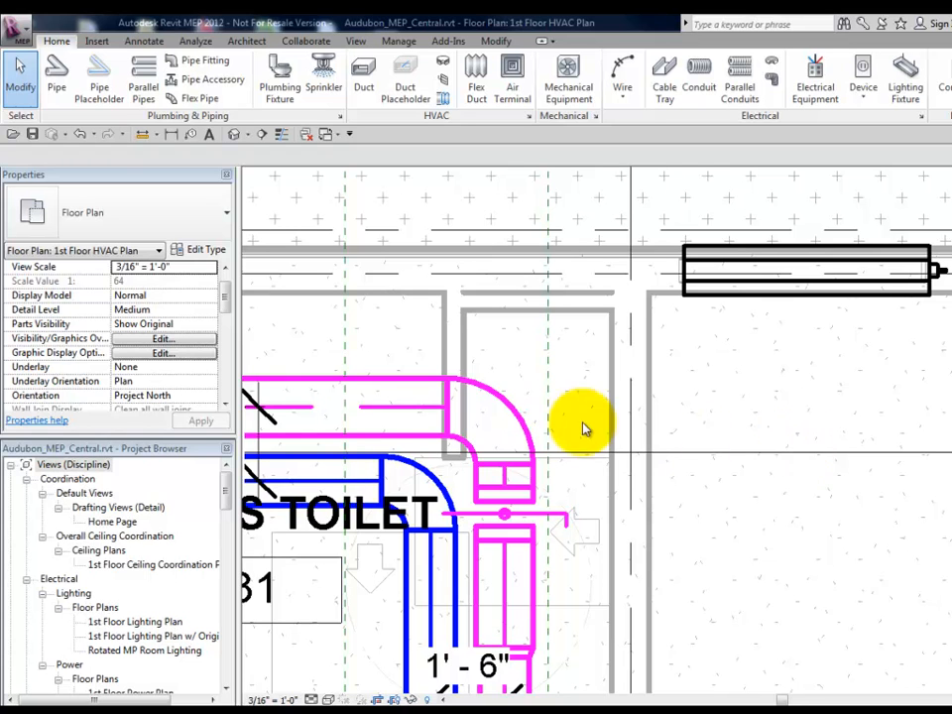
pyautogui.moveTo(317, 288)
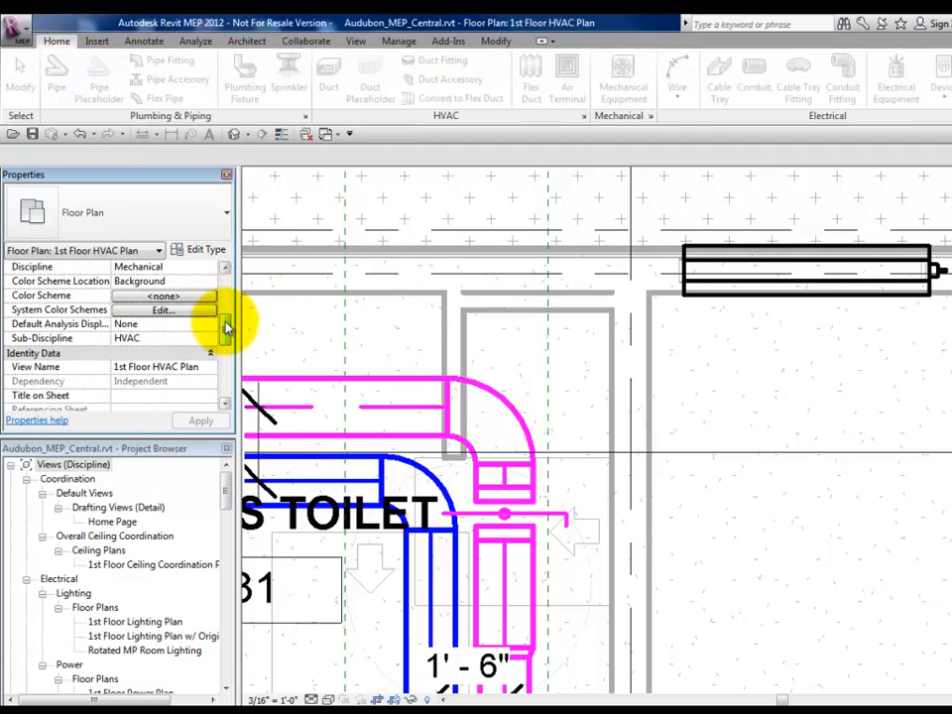
# Open the Duct Accessory Schedule view and start a new Schedule/Quantities
pyautogui.click(805, 270)
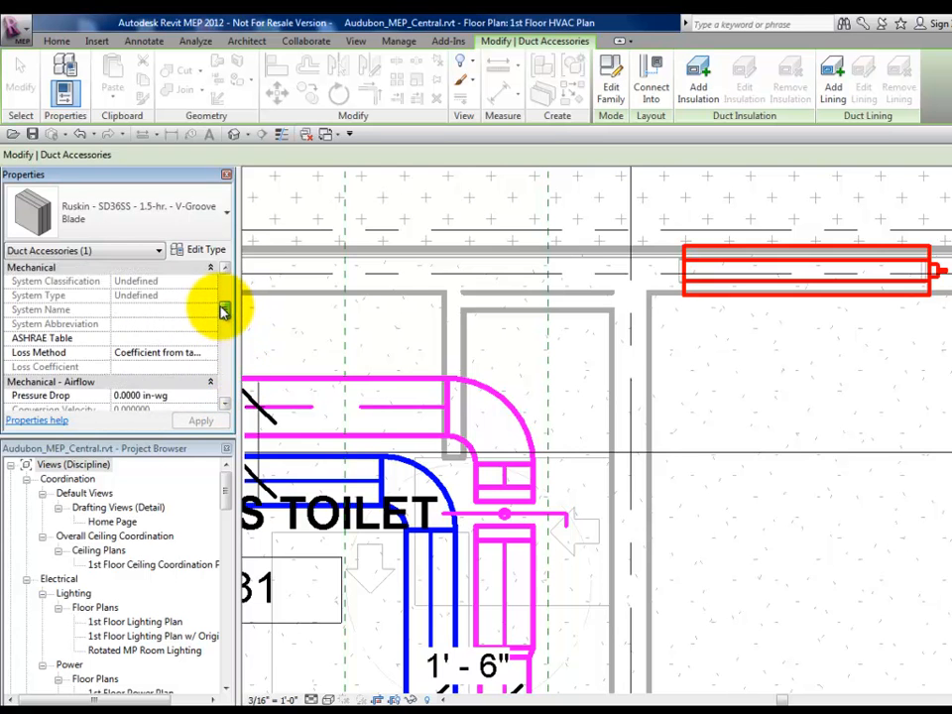
pyautogui.click(505, 516)
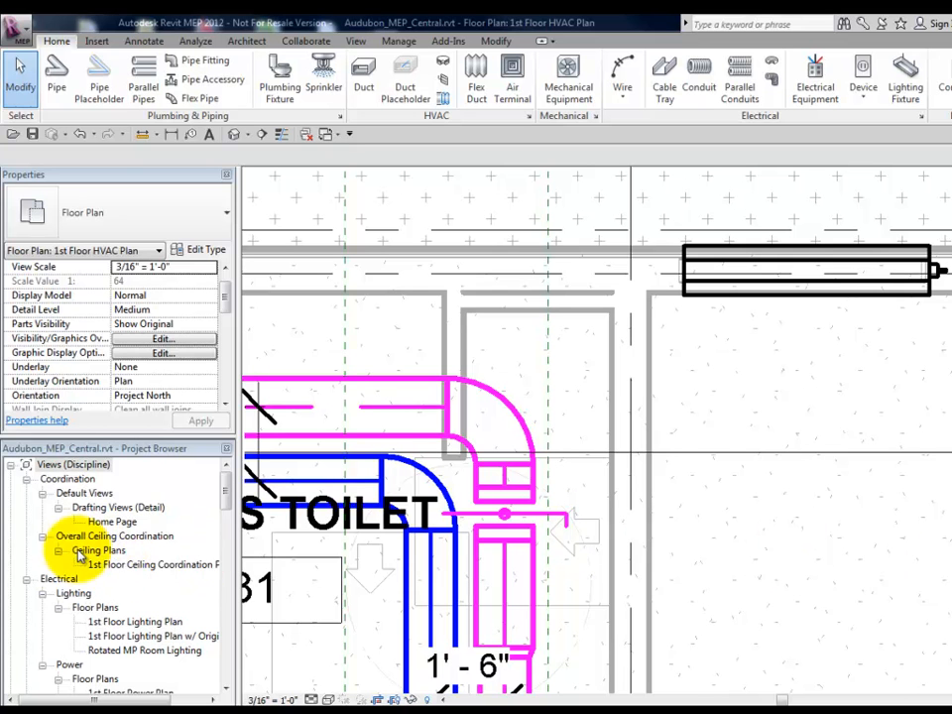
pyautogui.scroll(-3)
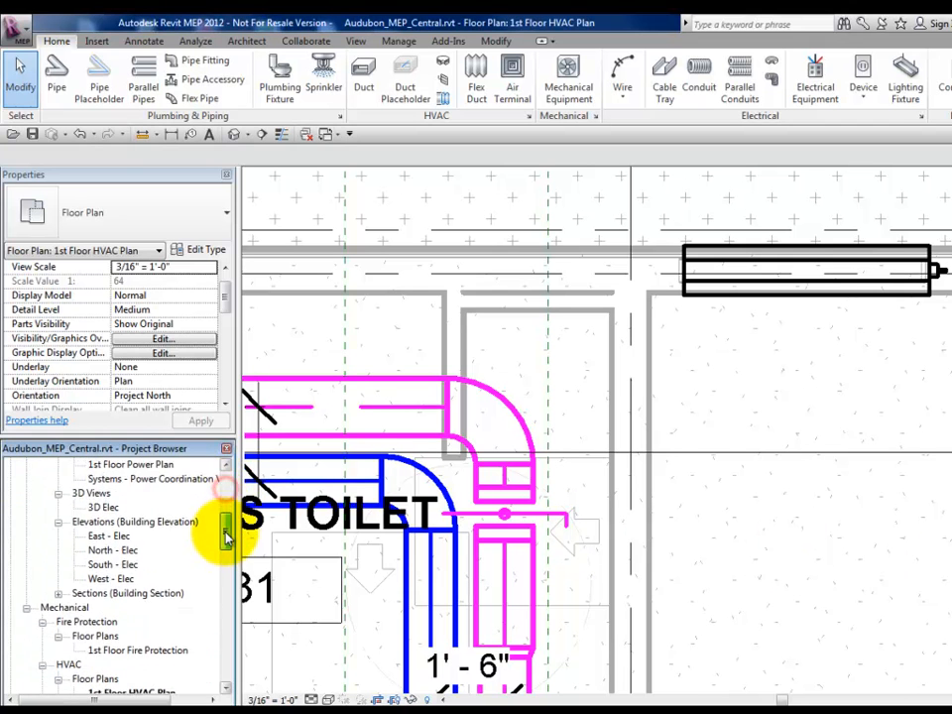
pyautogui.doubleClick(95, 507)
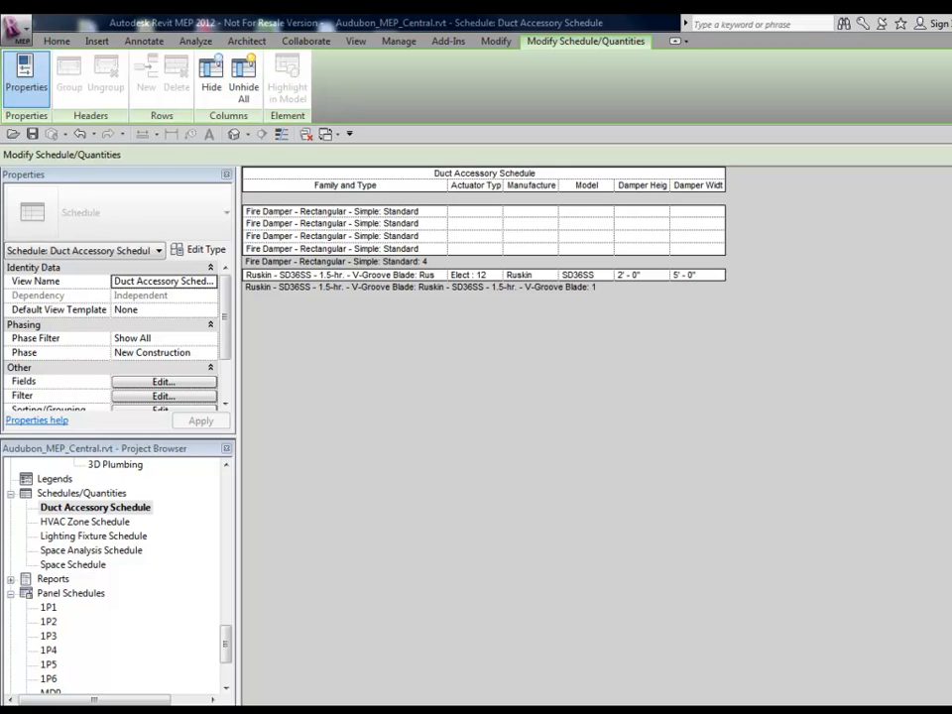
pyautogui.click(194, 40)
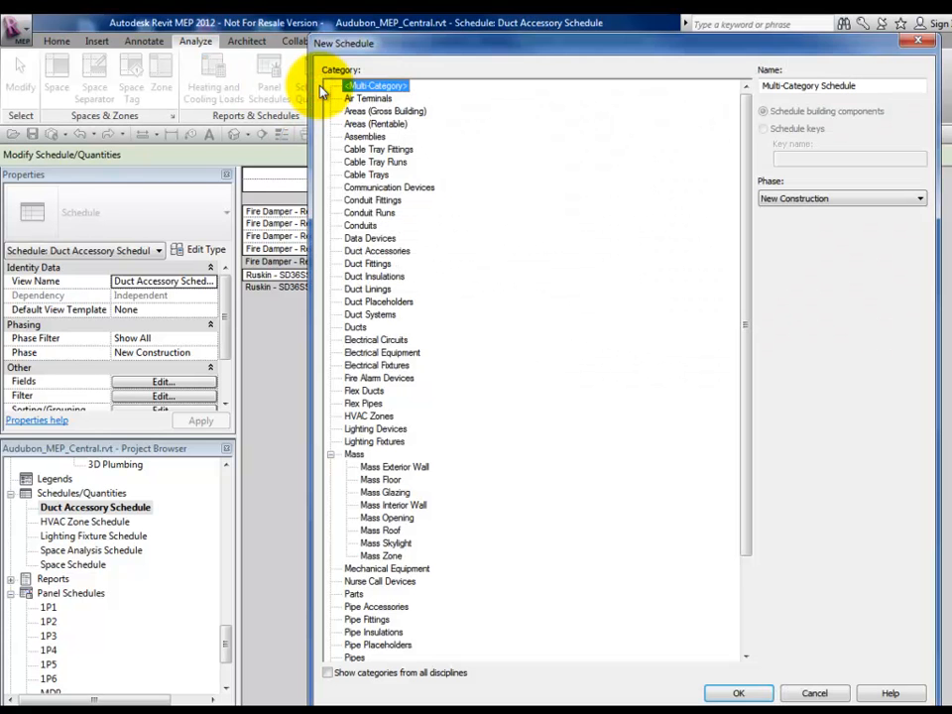
# Create a Duct Accessories key schedule with key name DUCT Accessory Style
pyautogui.click(377, 249)
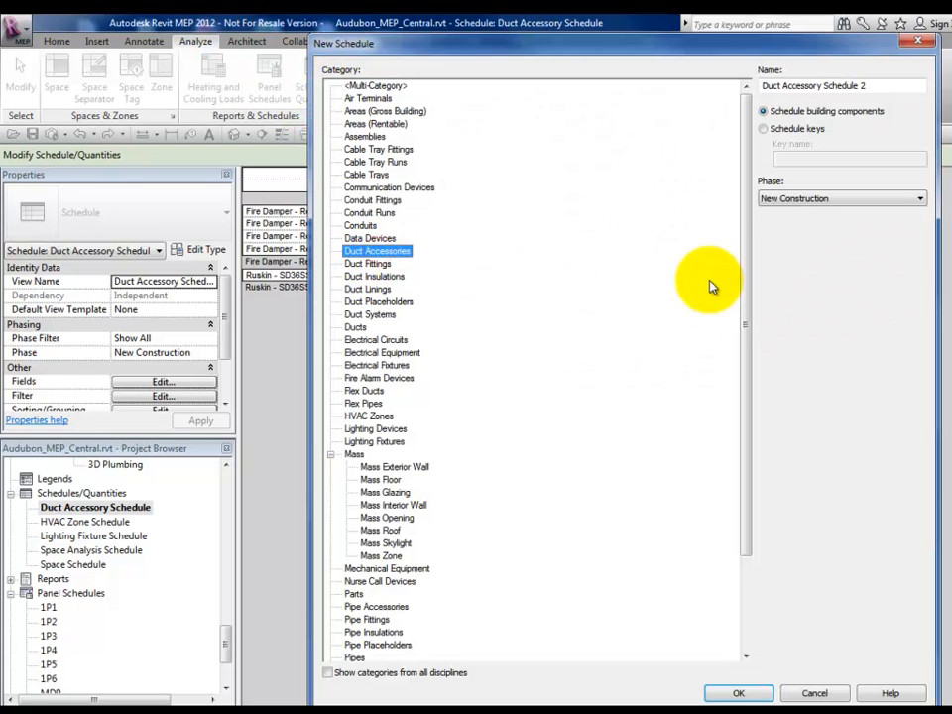
pyautogui.click(761, 128)
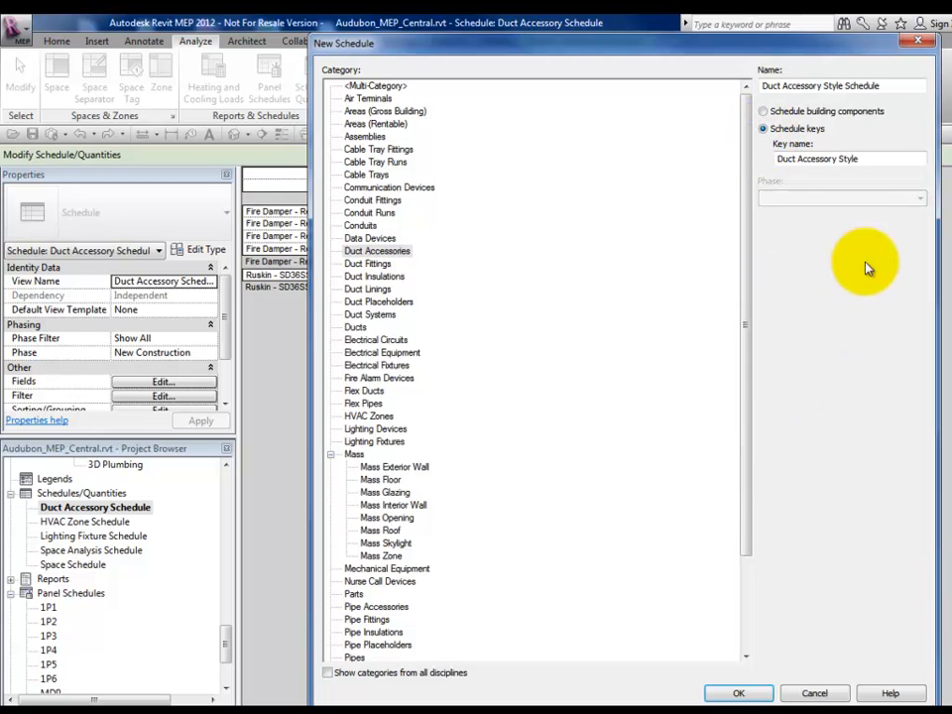
pyautogui.doubleClick(813, 158)
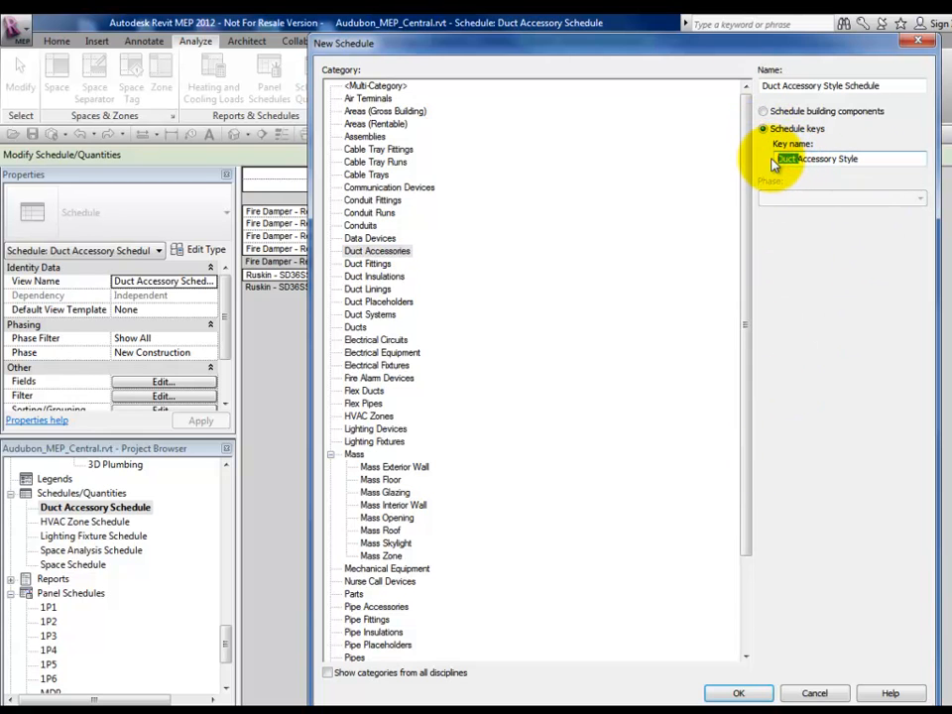
pyautogui.write('DC')
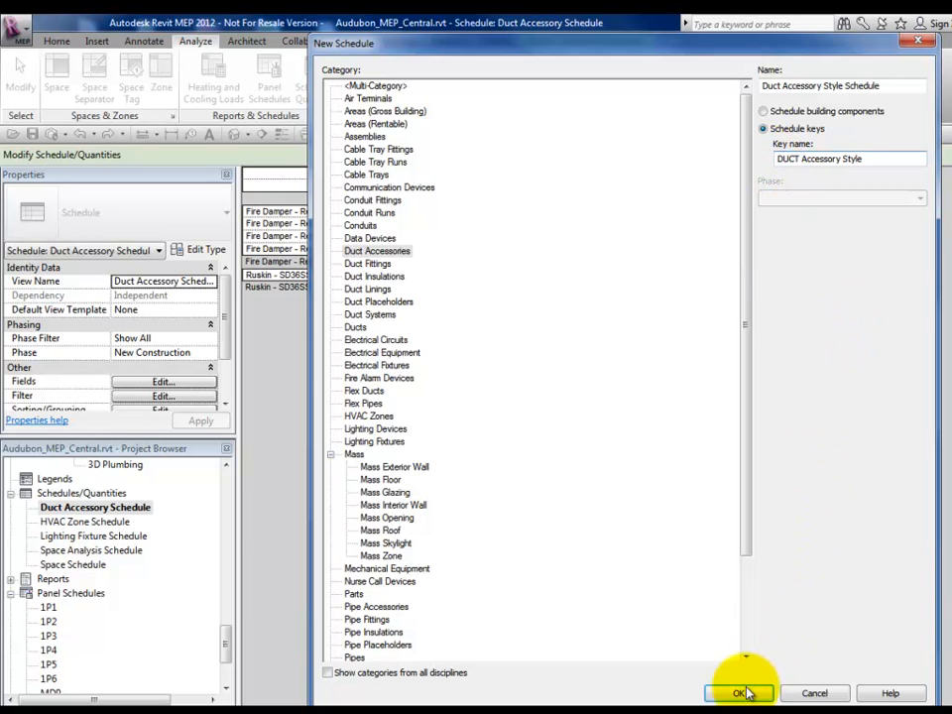
pyautogui.click(737, 692)
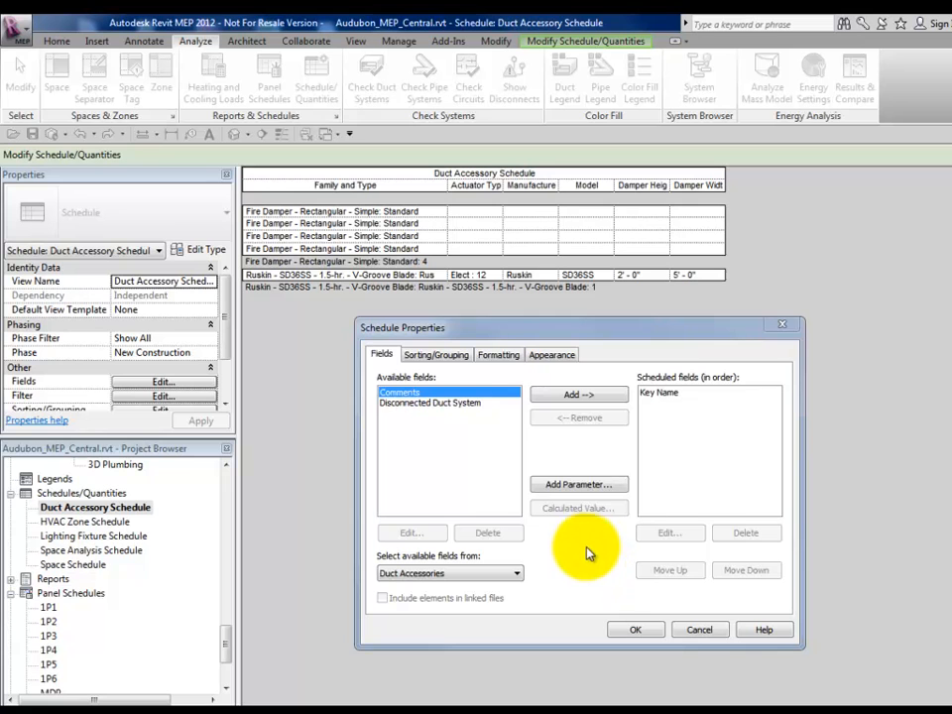
pyautogui.moveTo(662, 436)
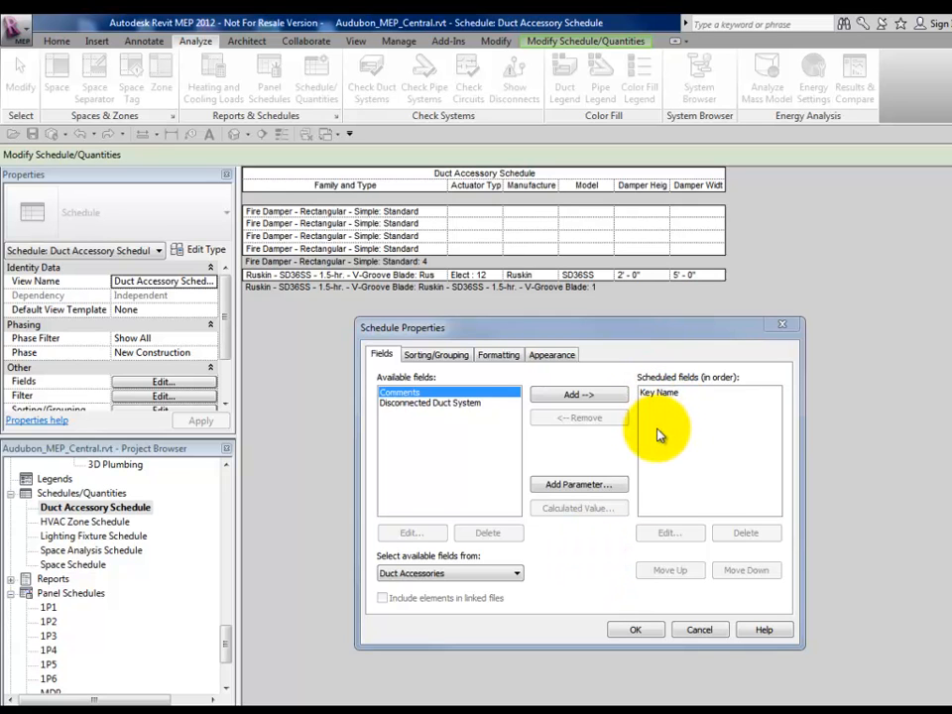
pyautogui.moveTo(631, 464)
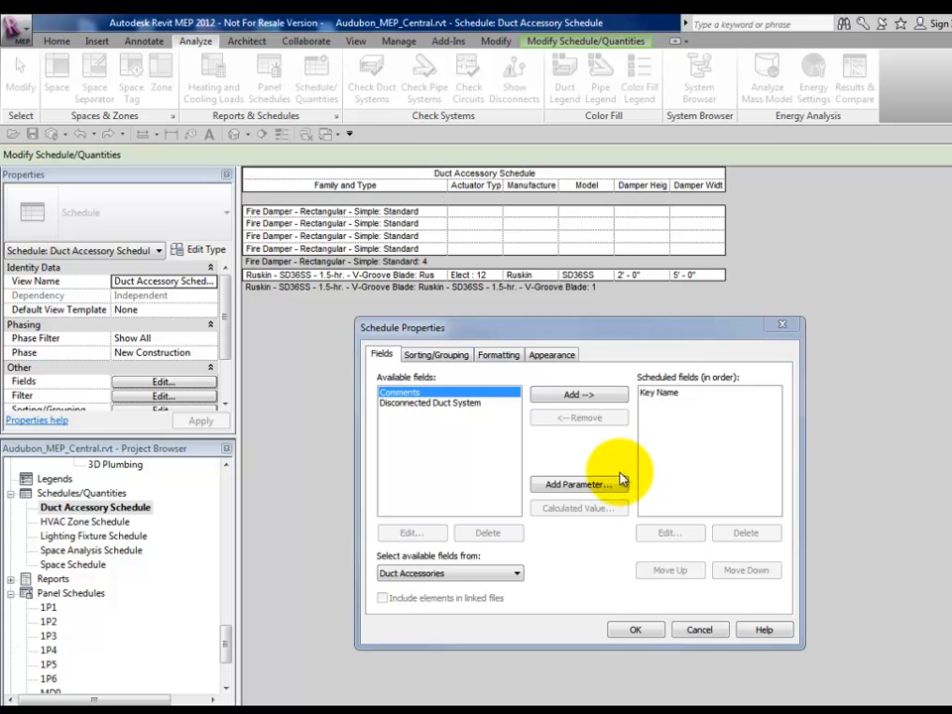
pyautogui.moveTo(618, 482)
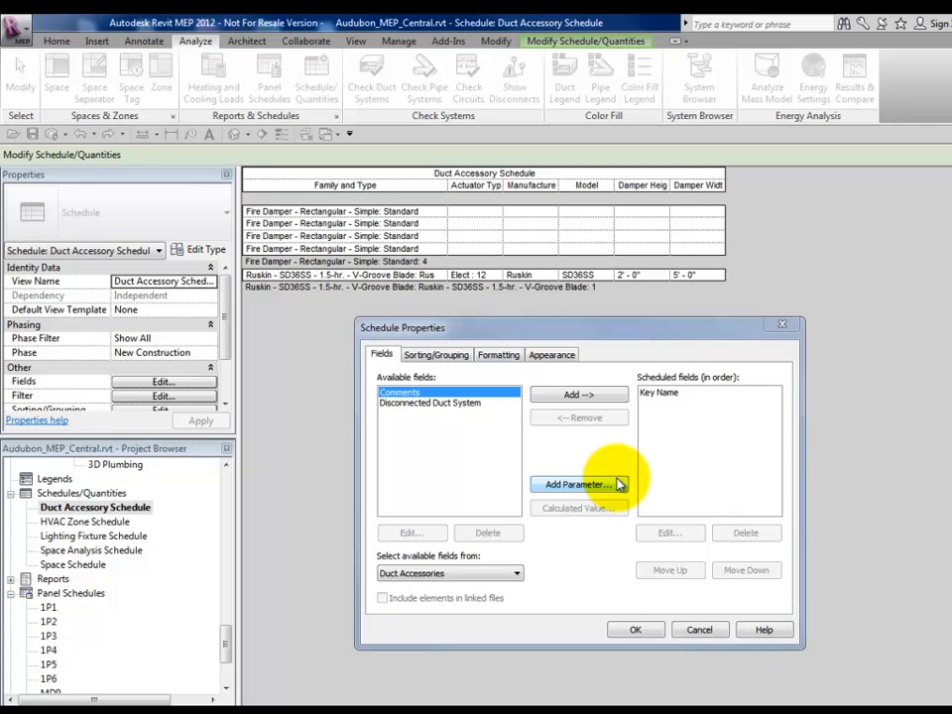
# Add yes/no parameters COMMANDABLE and FAILSAFE POSITION ON to the key schedule
pyautogui.click(575, 484)
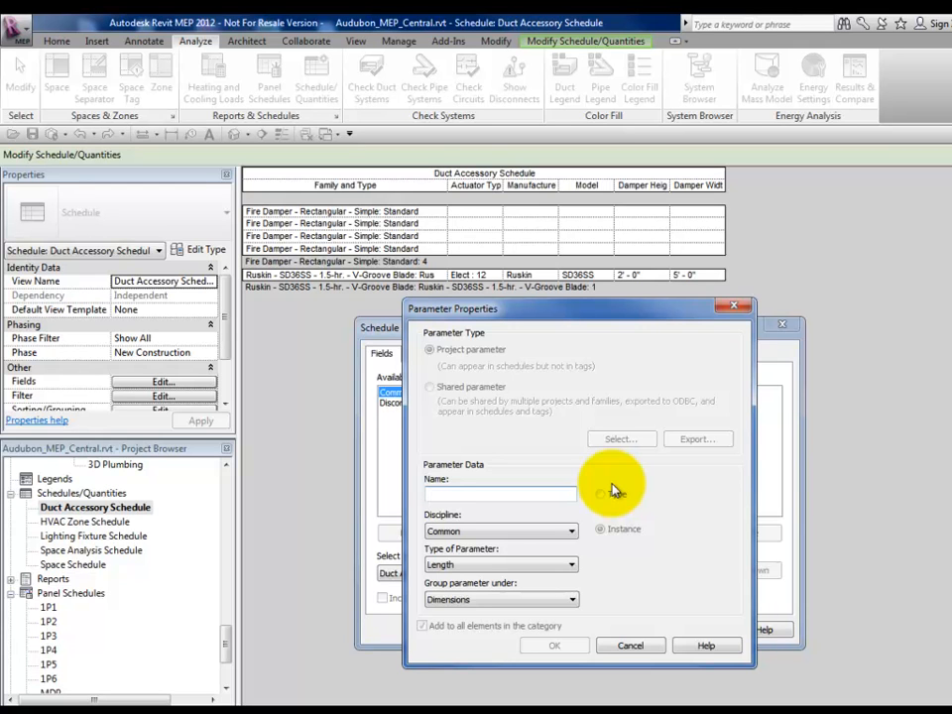
pyautogui.write('COMMANDABLE')
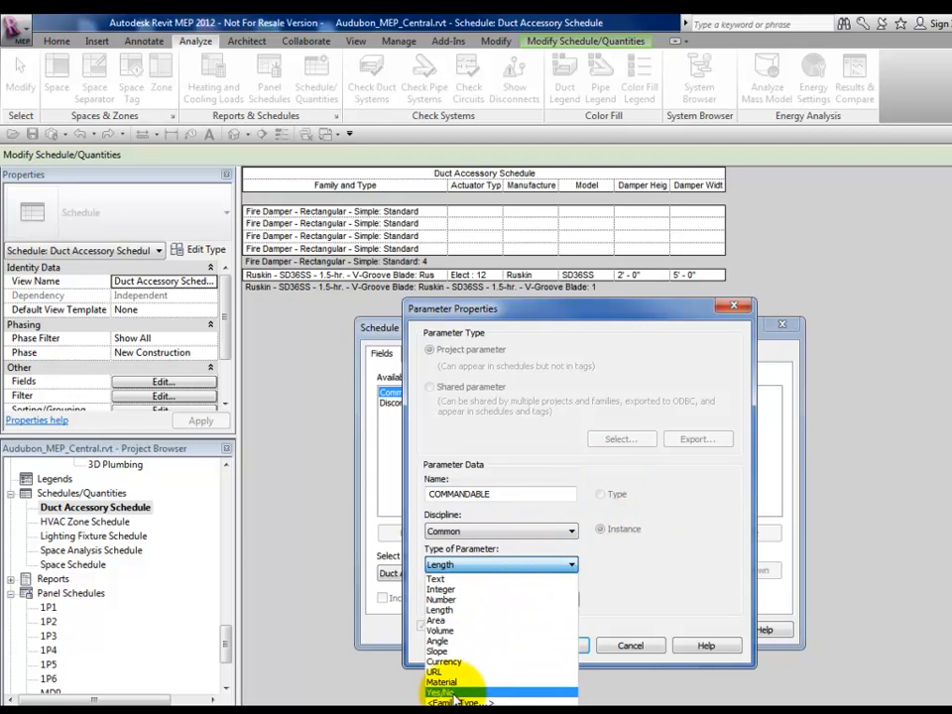
pyautogui.click(456, 689)
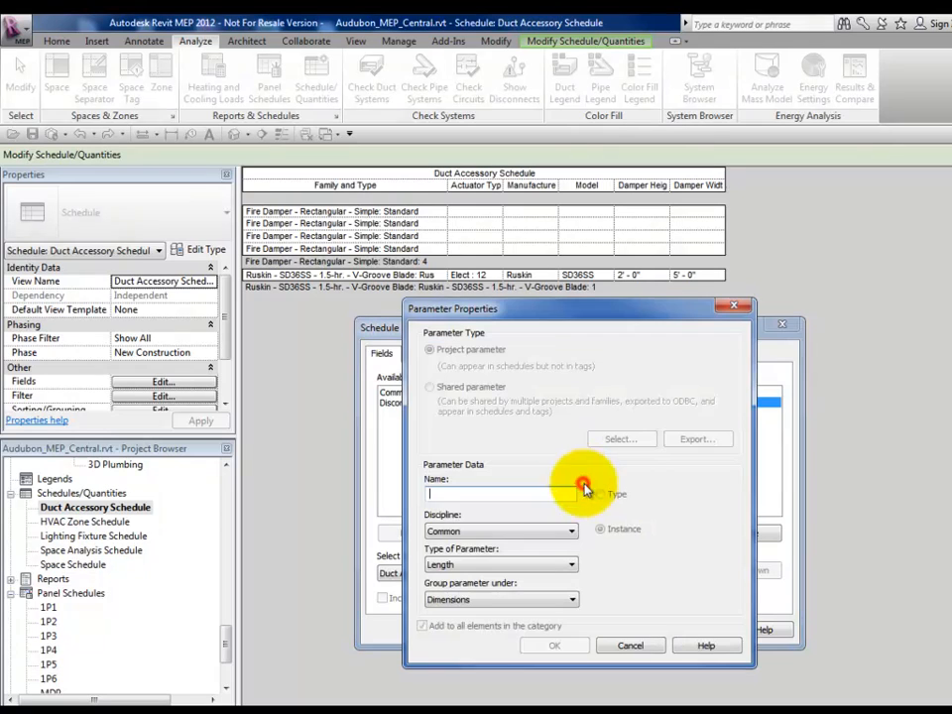
pyautogui.write('fA')
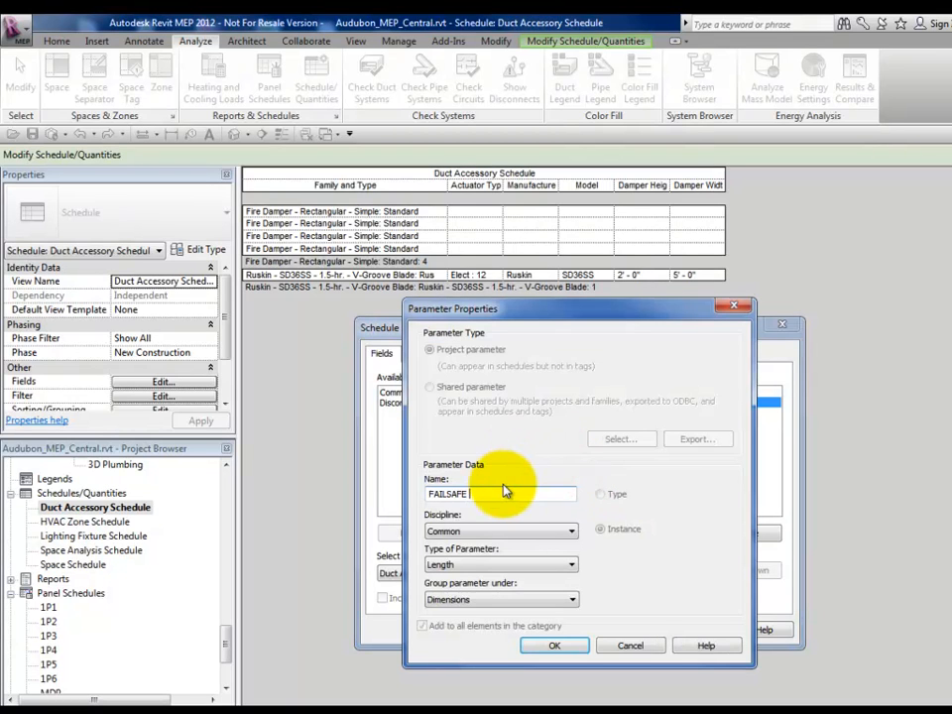
pyautogui.write('POSITION ON')
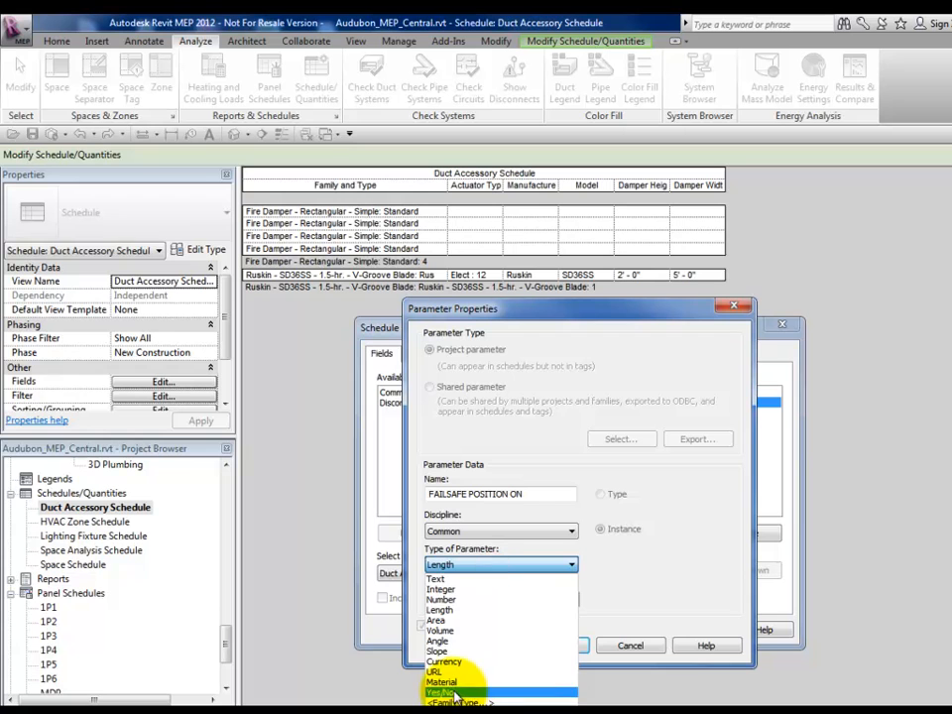
pyautogui.click(559, 644)
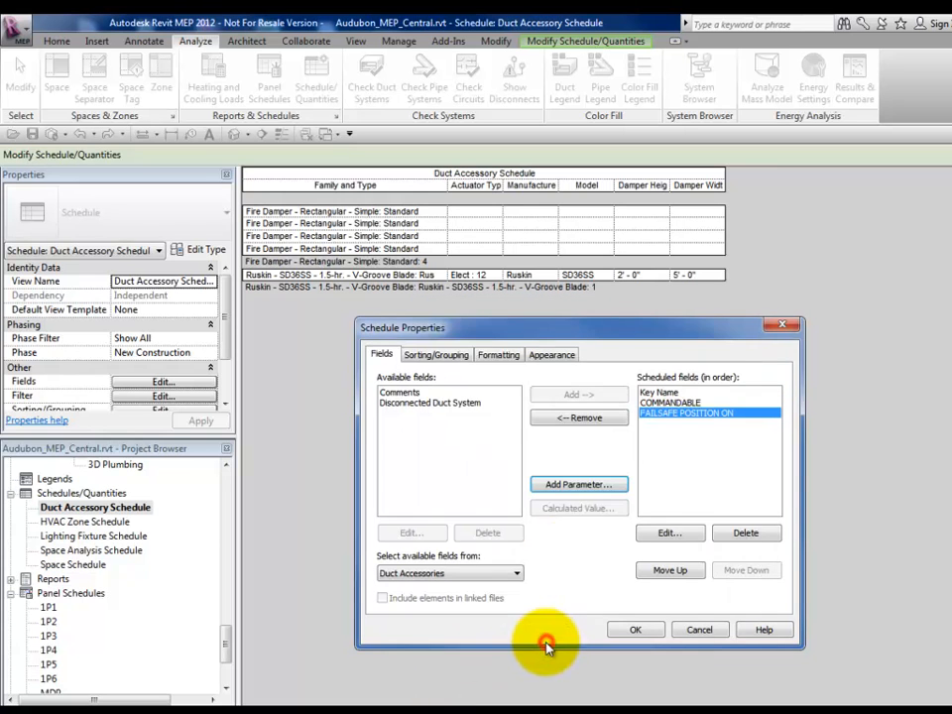
# Add text parameters ACTUATOR IN and ACTUATOR QTY and apply the fields to the schedule
pyautogui.click(579, 483)
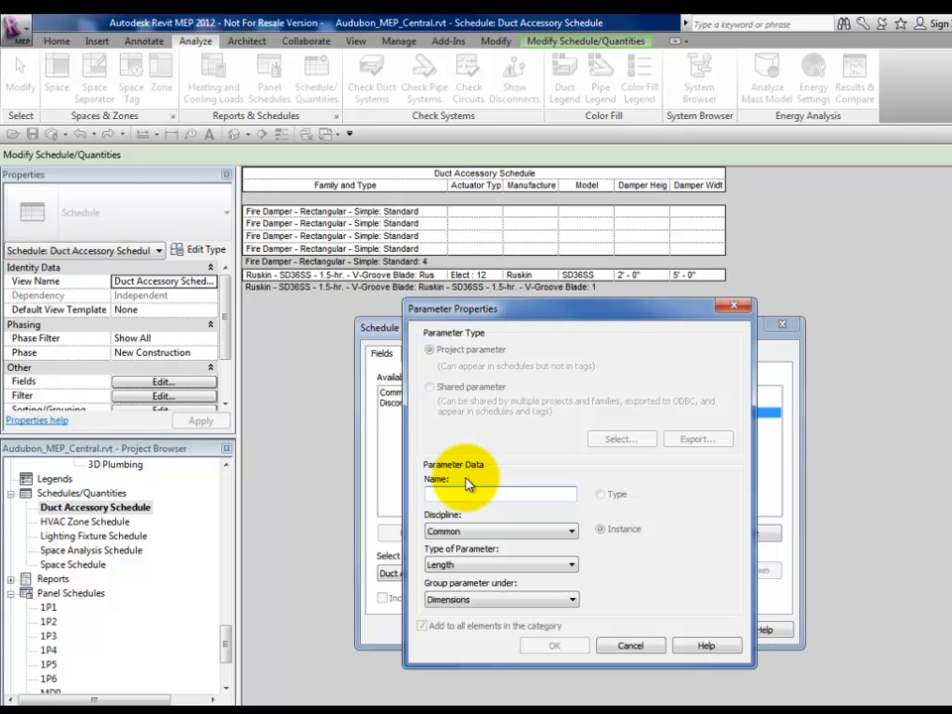
pyautogui.write('ACTUATOR IN')
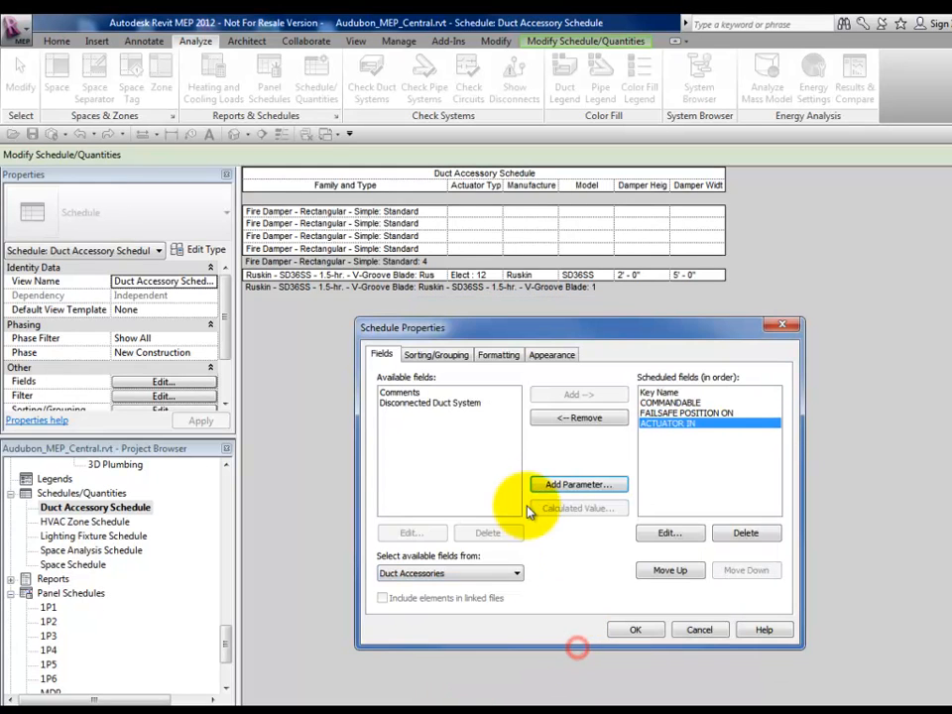
pyautogui.click(578, 484)
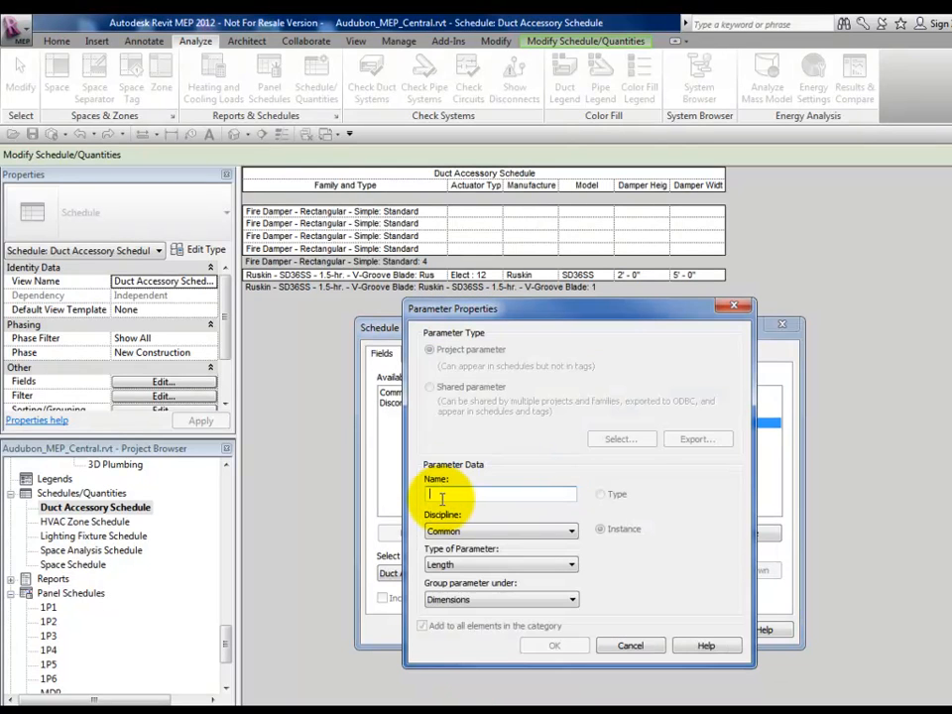
pyautogui.write('ACTUATOR')
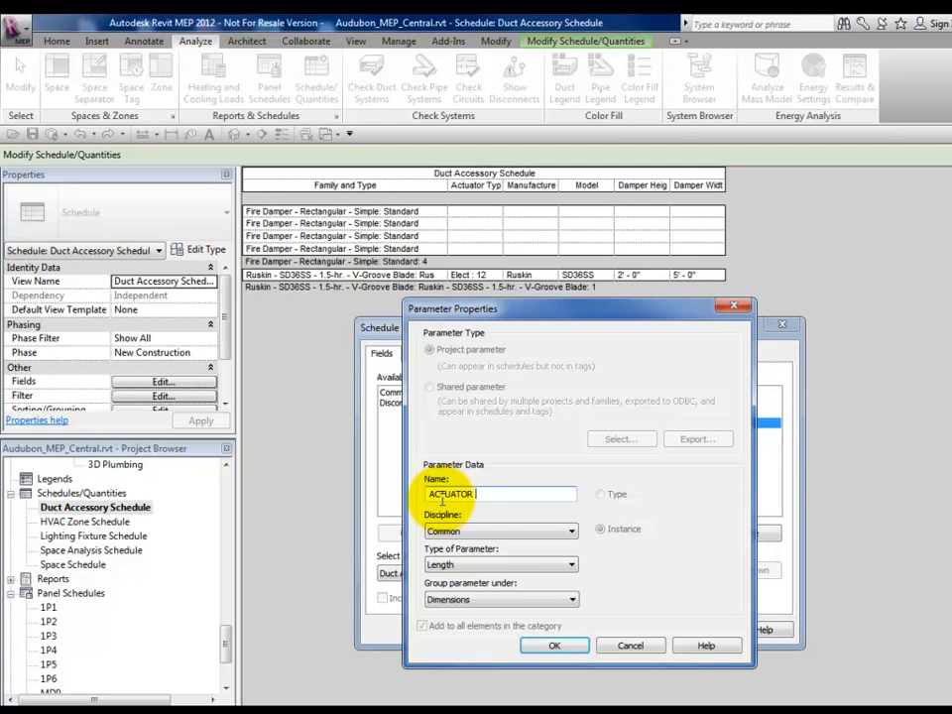
pyautogui.write('QTY')
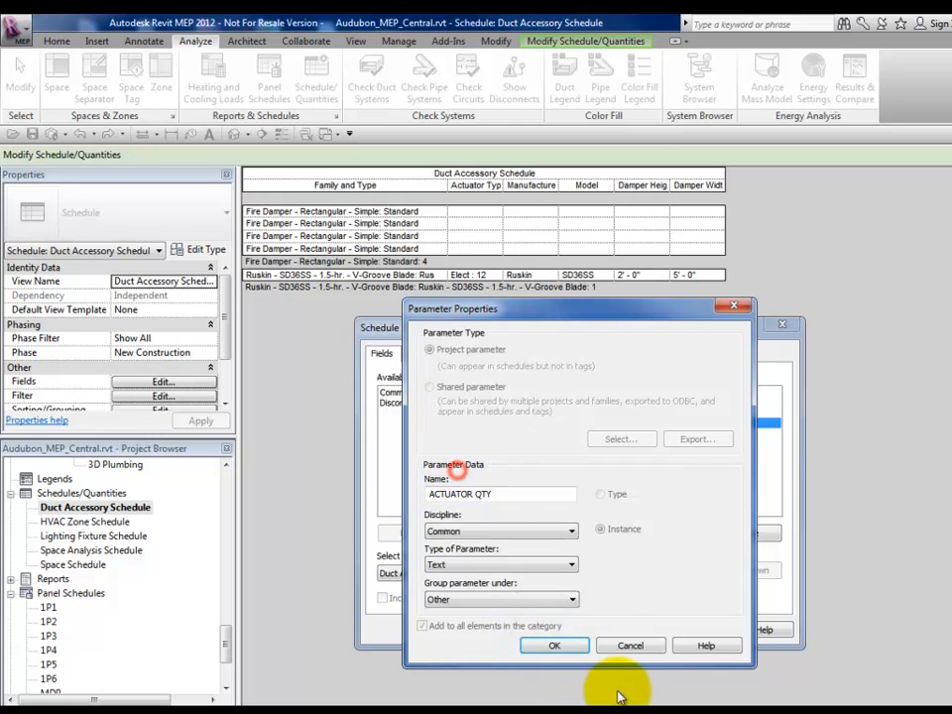
pyautogui.click(555, 647)
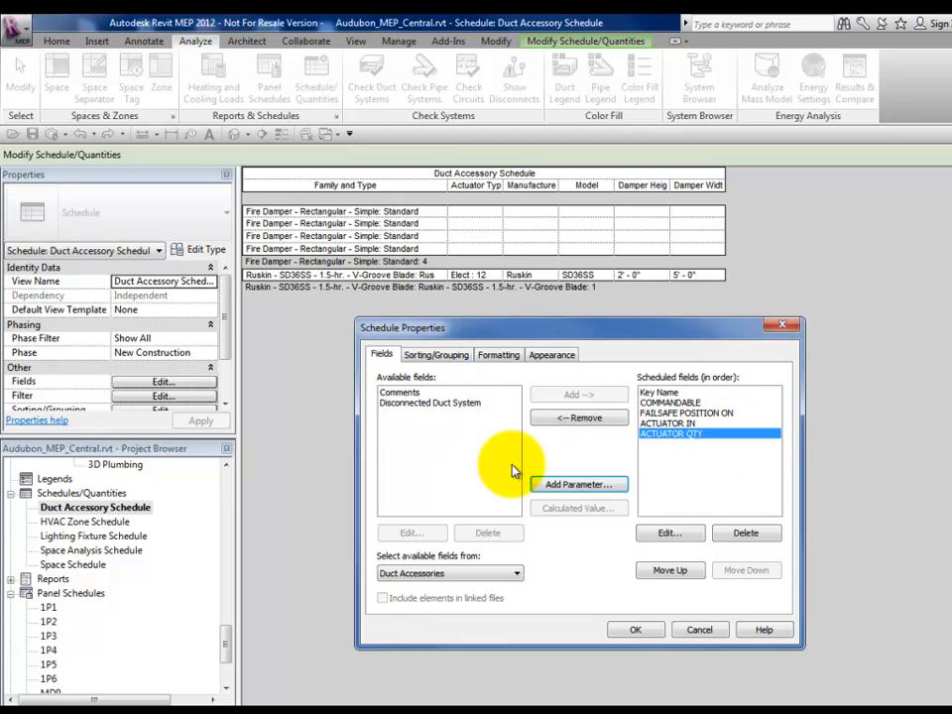
pyautogui.click(634, 630)
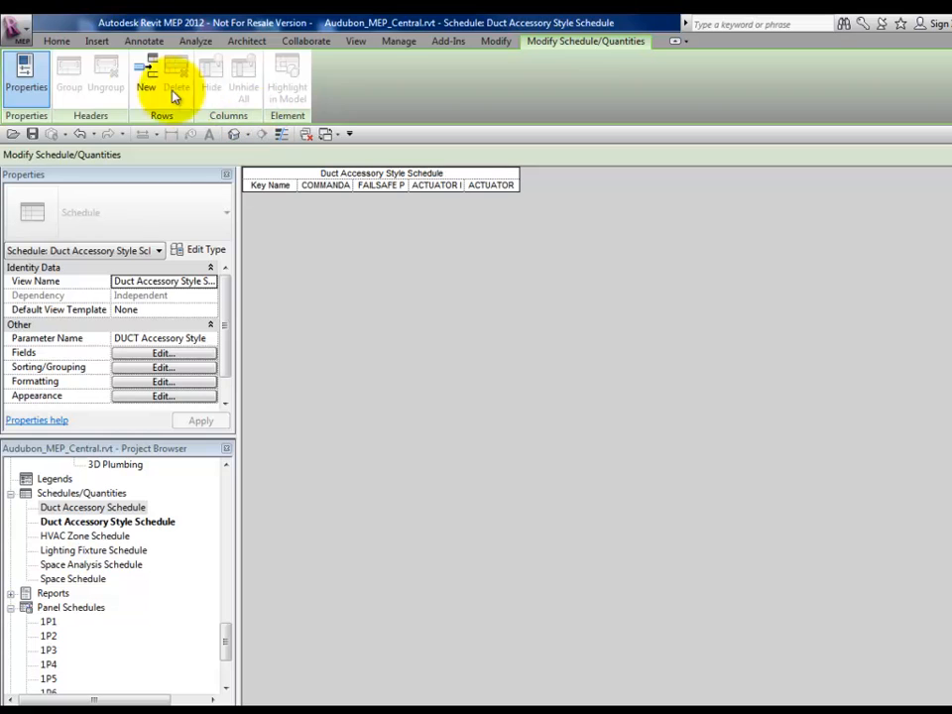
# Add new key rows to the Duct Accessory Style Schedule
pyautogui.click(147, 75)
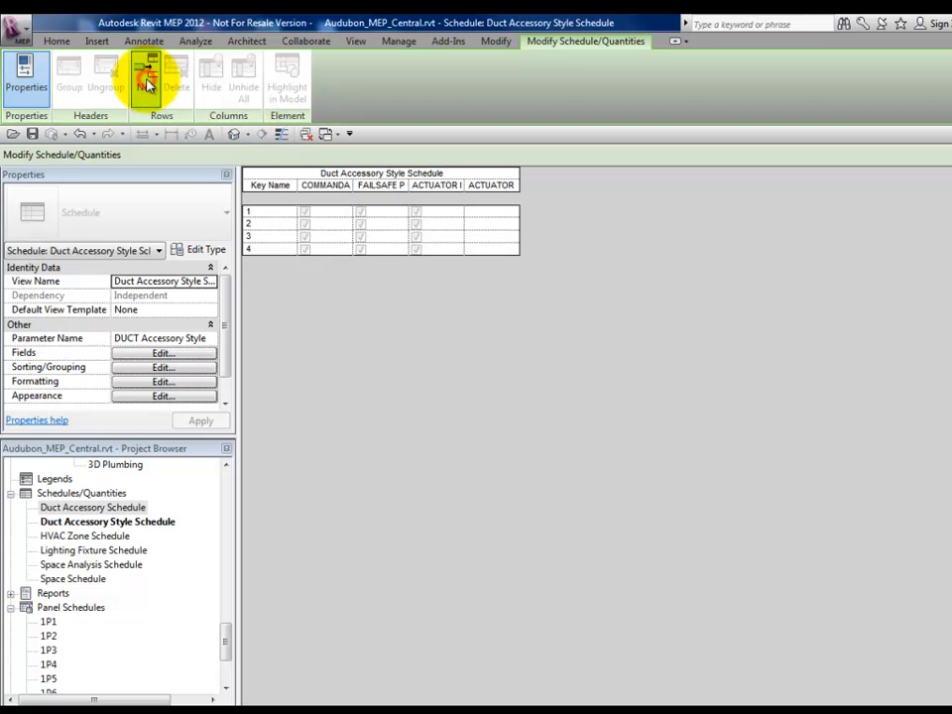
pyautogui.click(147, 69)
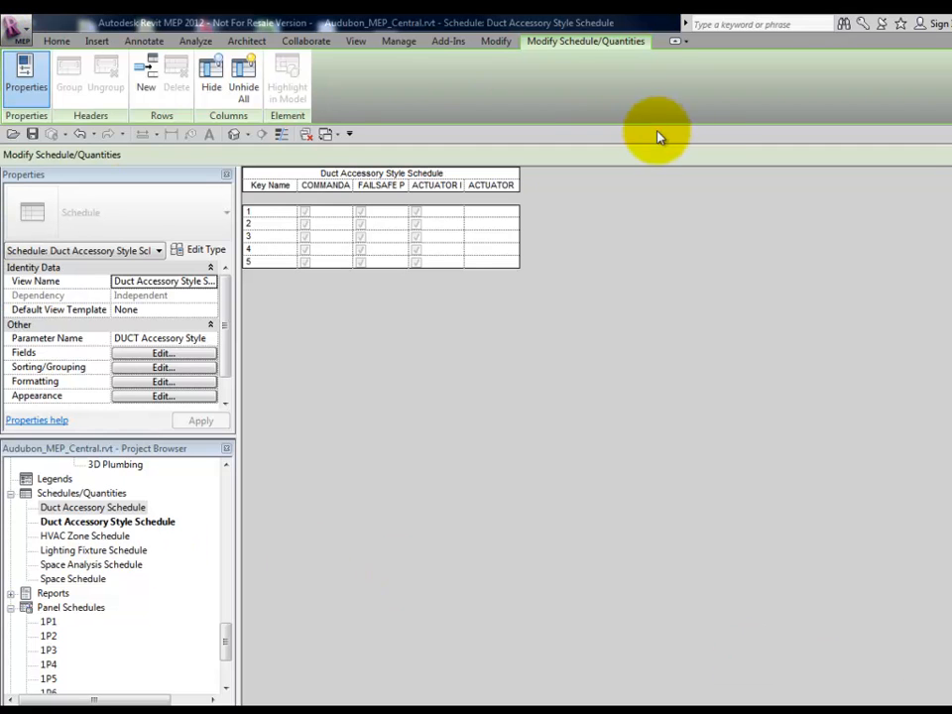
pyautogui.moveTo(502, 425)
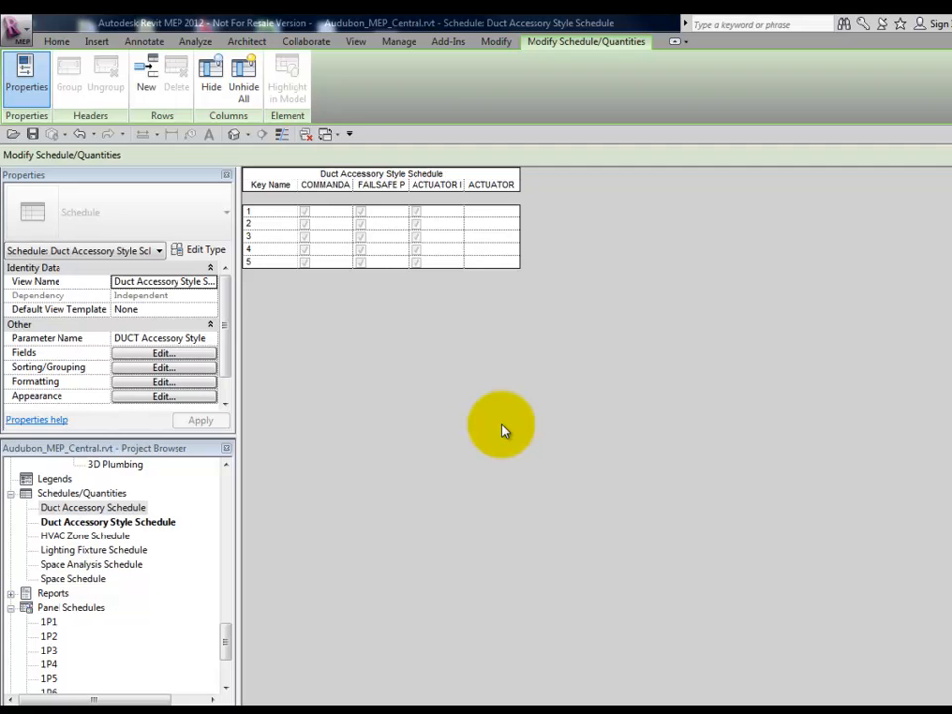
pyautogui.moveTo(206, 394)
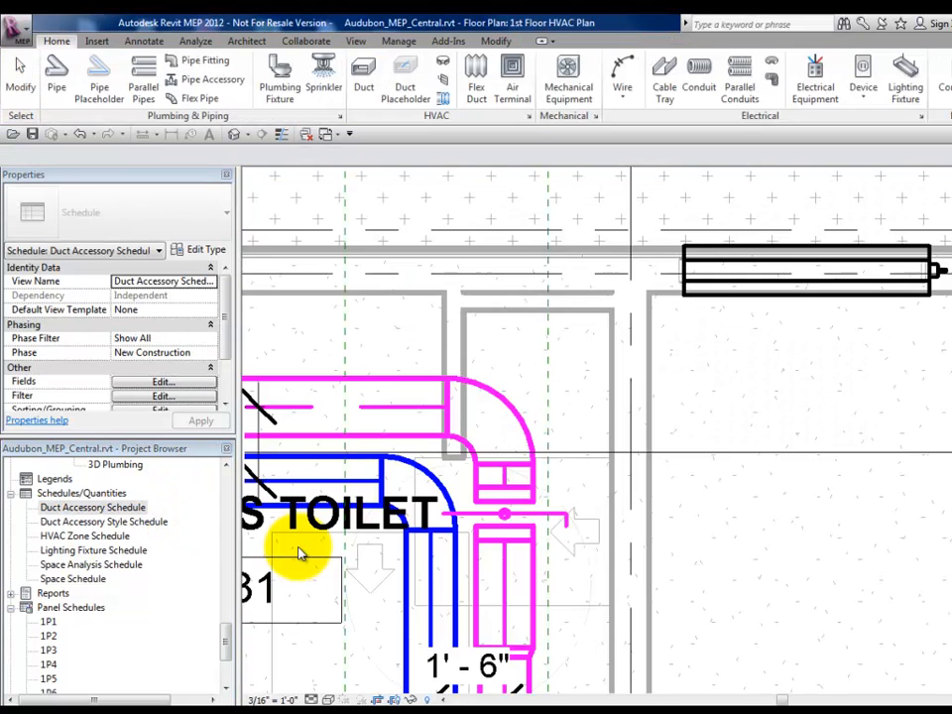
# Create a new BIMLink link to the DUCT Accessory Style key schedule
pyautogui.click(448, 40)
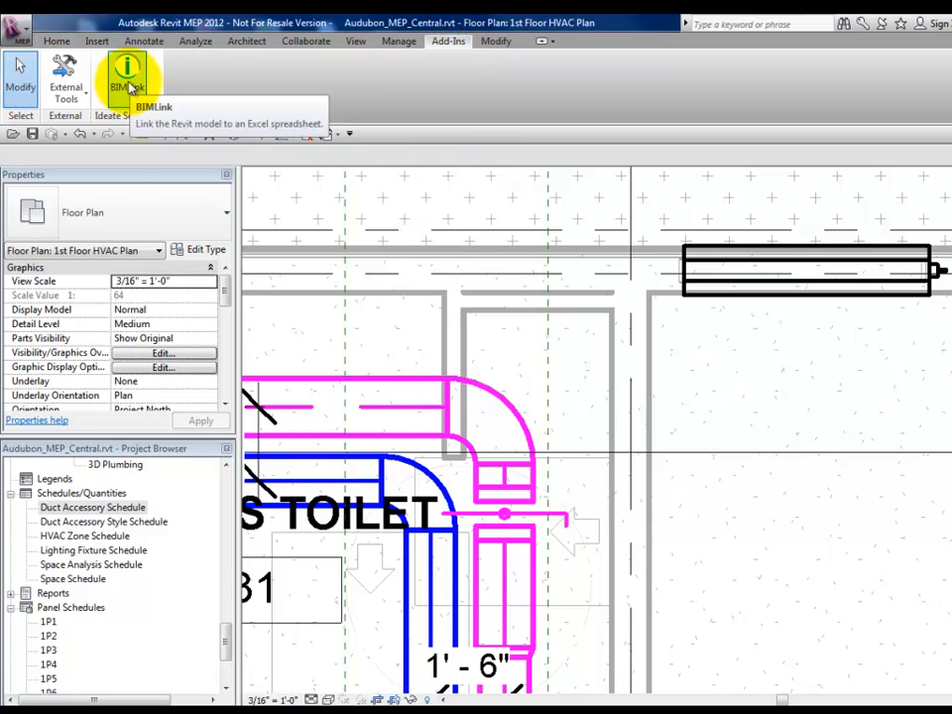
pyautogui.click(127, 77)
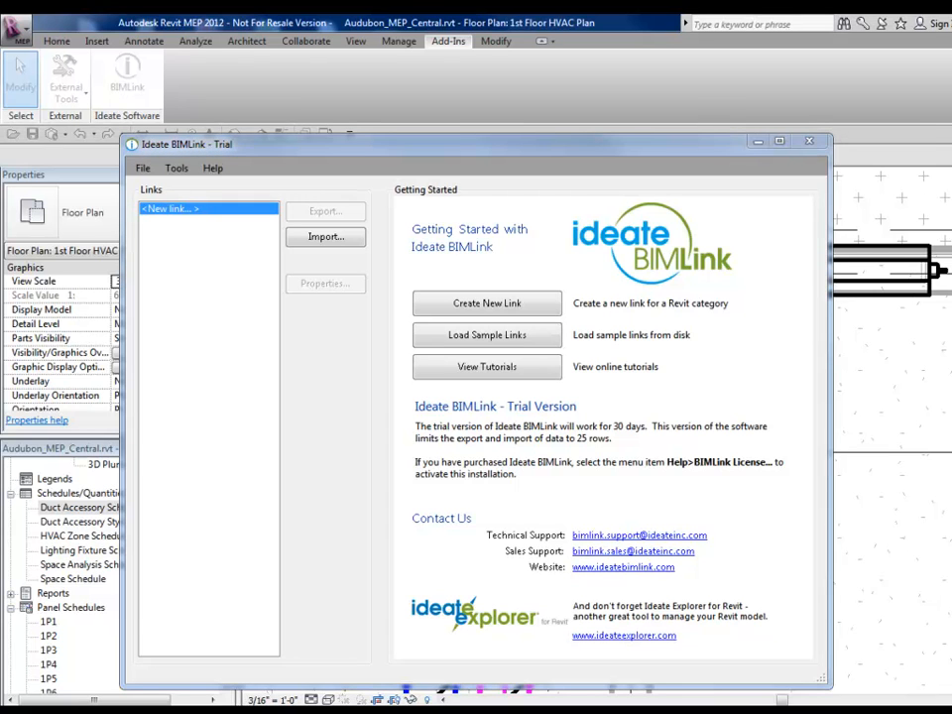
pyautogui.click(486, 301)
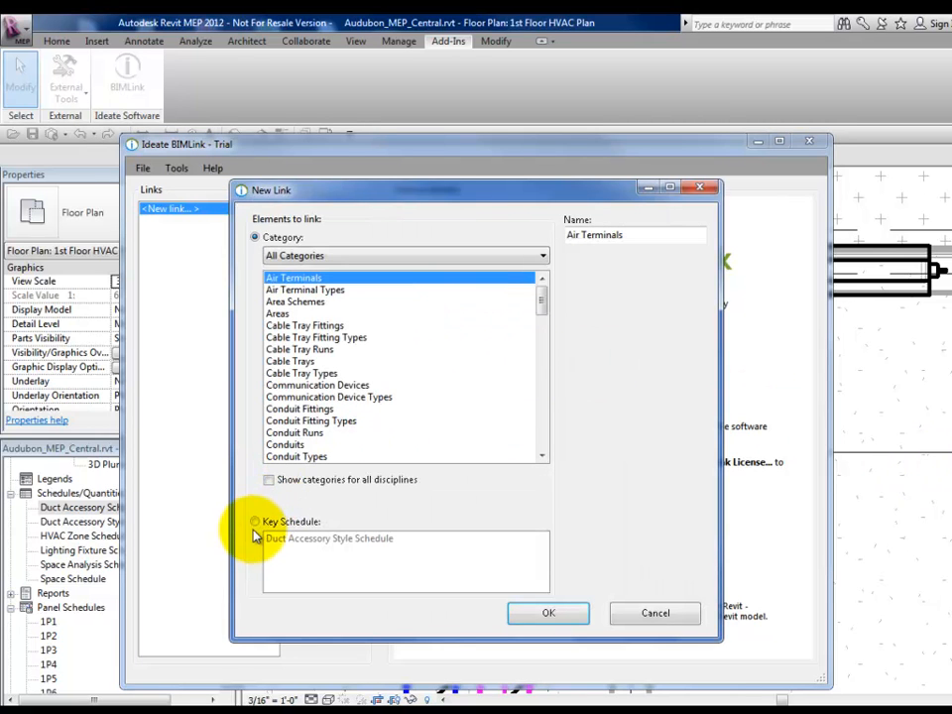
pyautogui.click(254, 519)
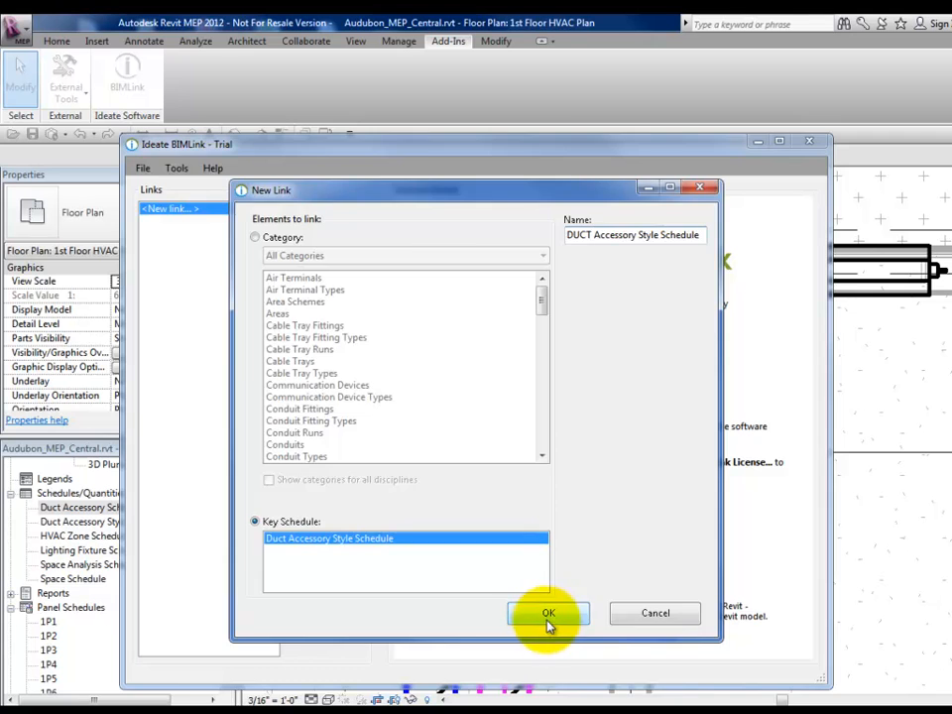
pyautogui.click(547, 612)
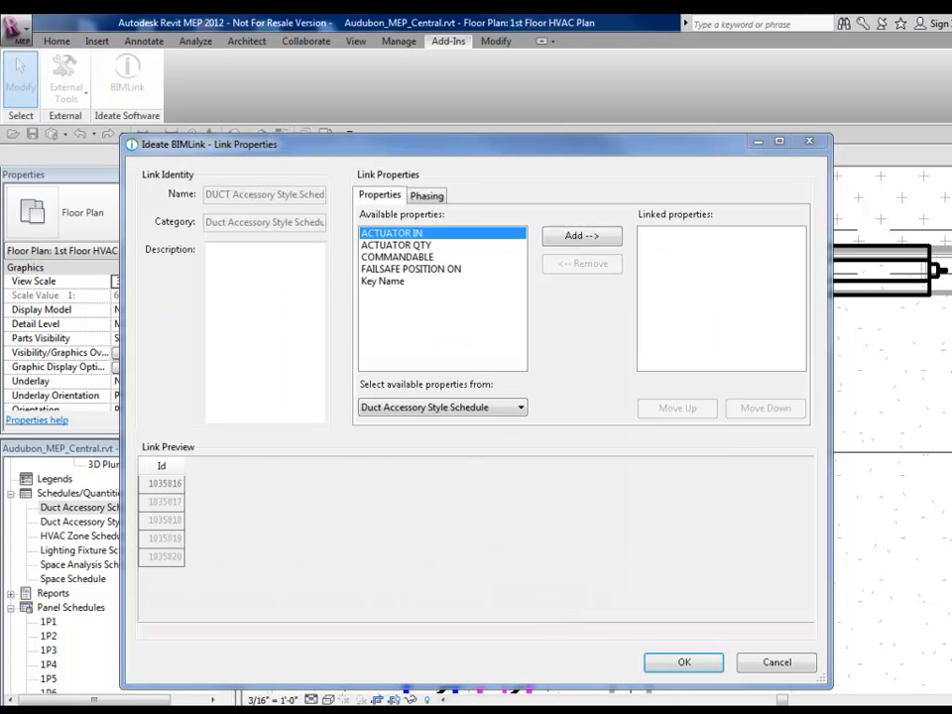
pyautogui.moveTo(525, 238)
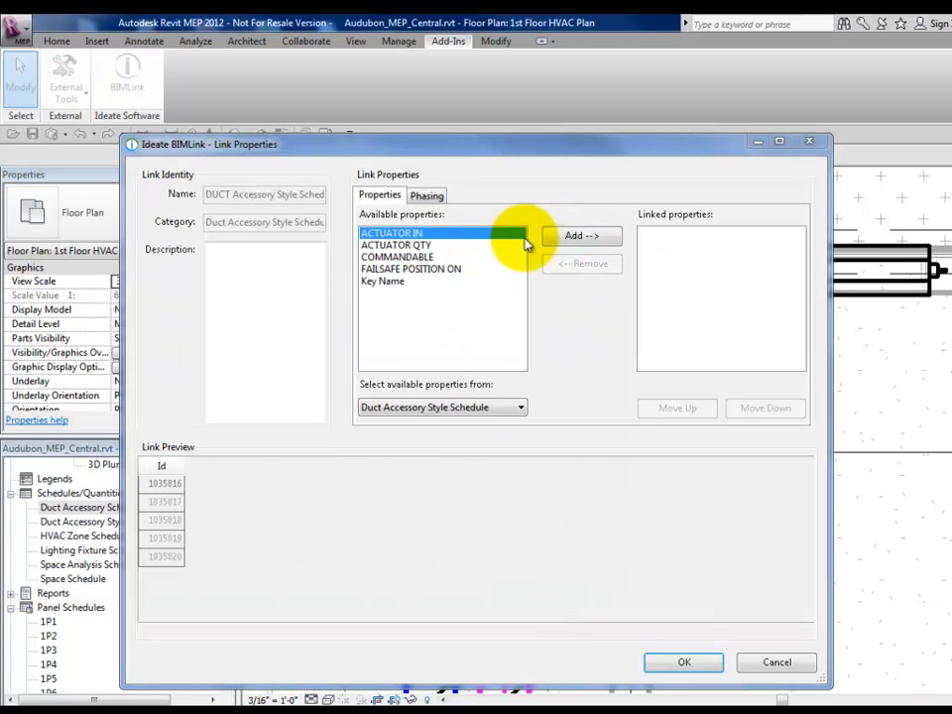
# Link all four custom properties and move Key Name to the first column
pyautogui.click(580, 234)
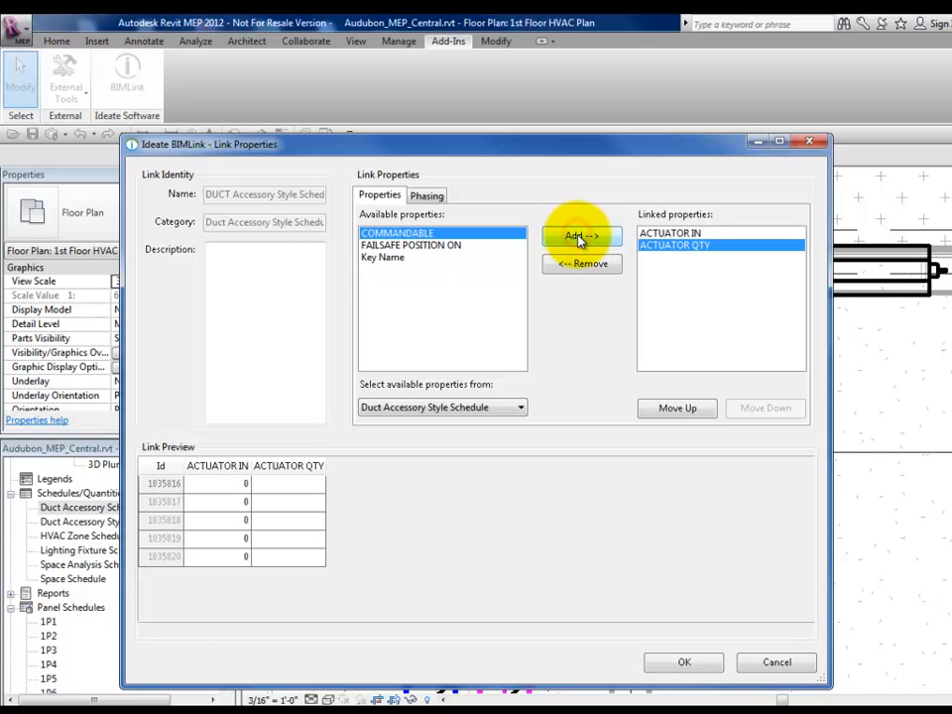
pyautogui.click(583, 236)
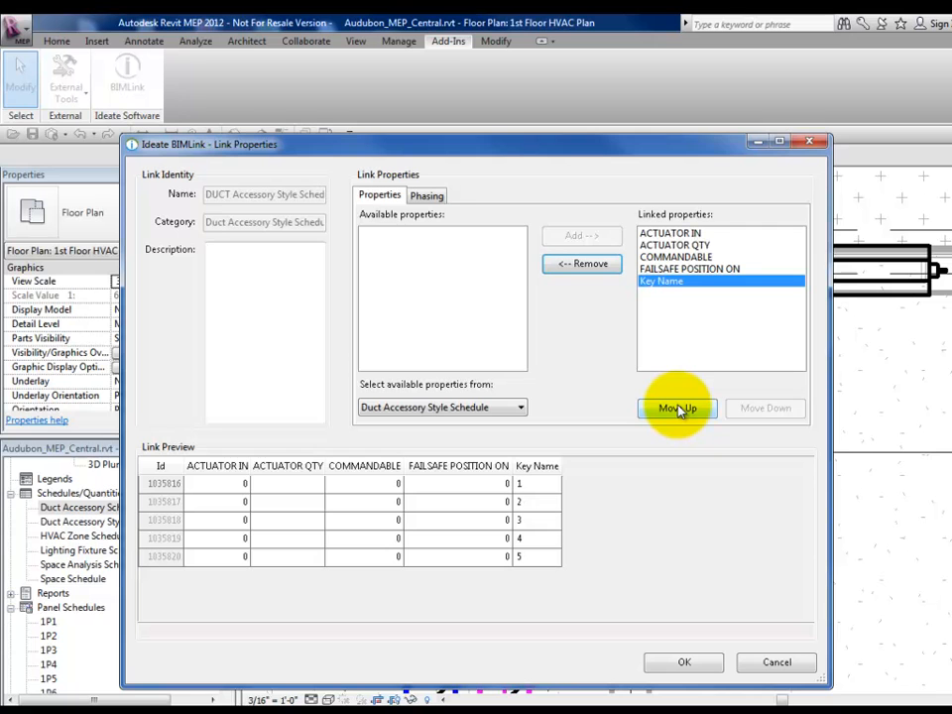
pyautogui.click(677, 408)
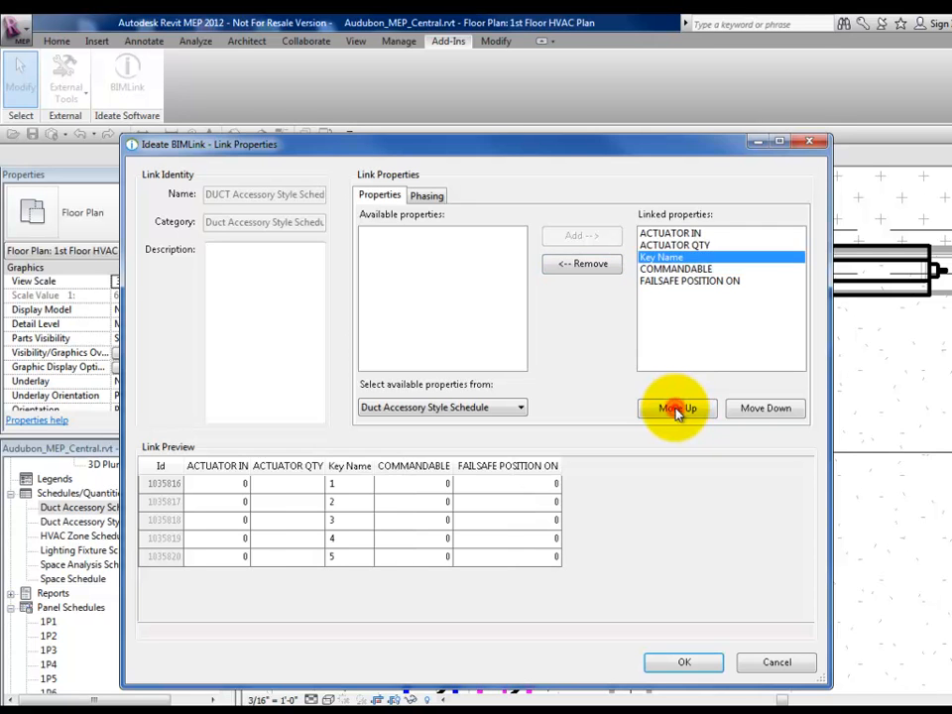
pyautogui.click(678, 409)
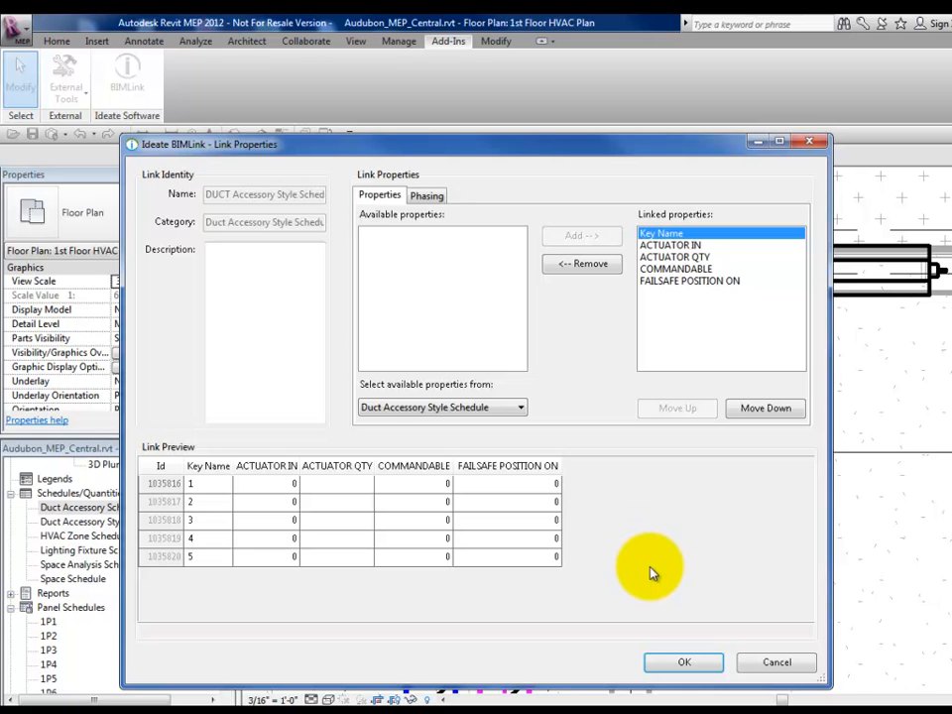
pyautogui.click(682, 662)
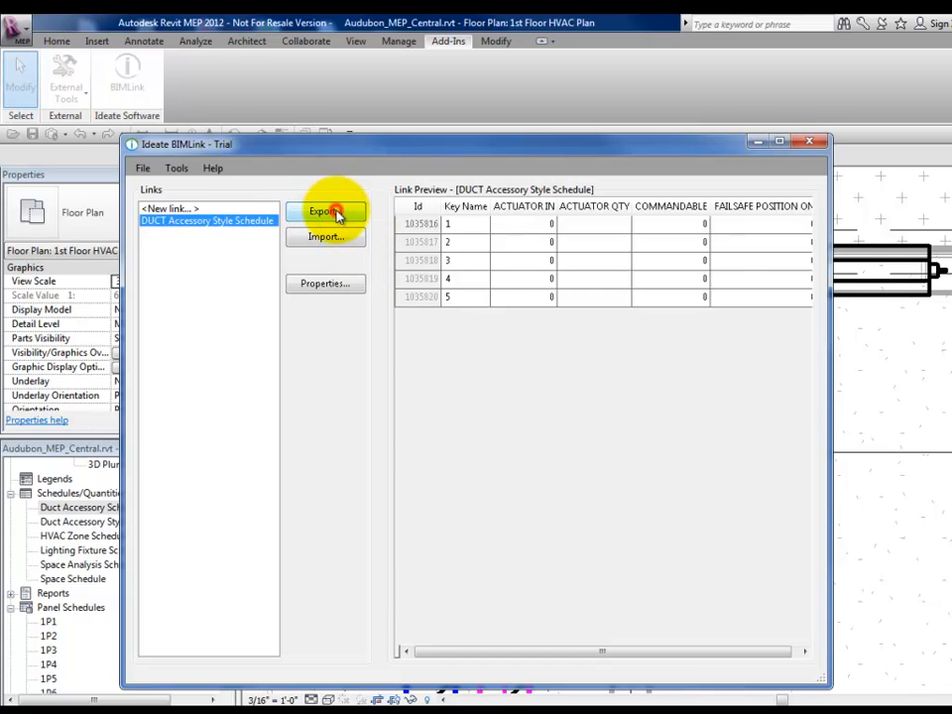
# Export the style schedule link to an Excel workbook and bring up the spreadsheet
pyautogui.click(325, 210)
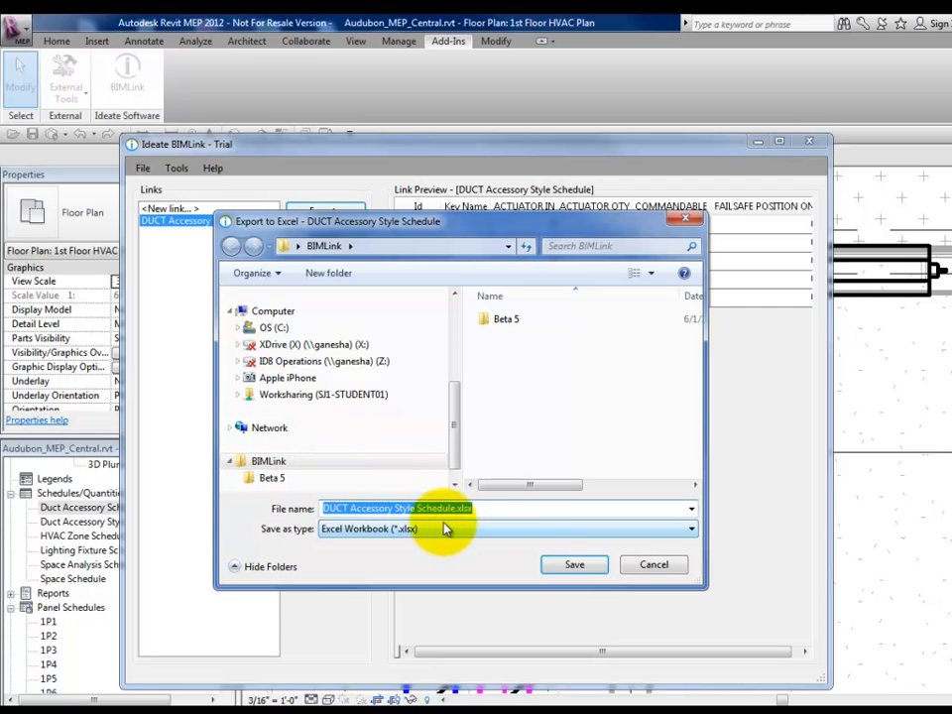
pyautogui.click(575, 563)
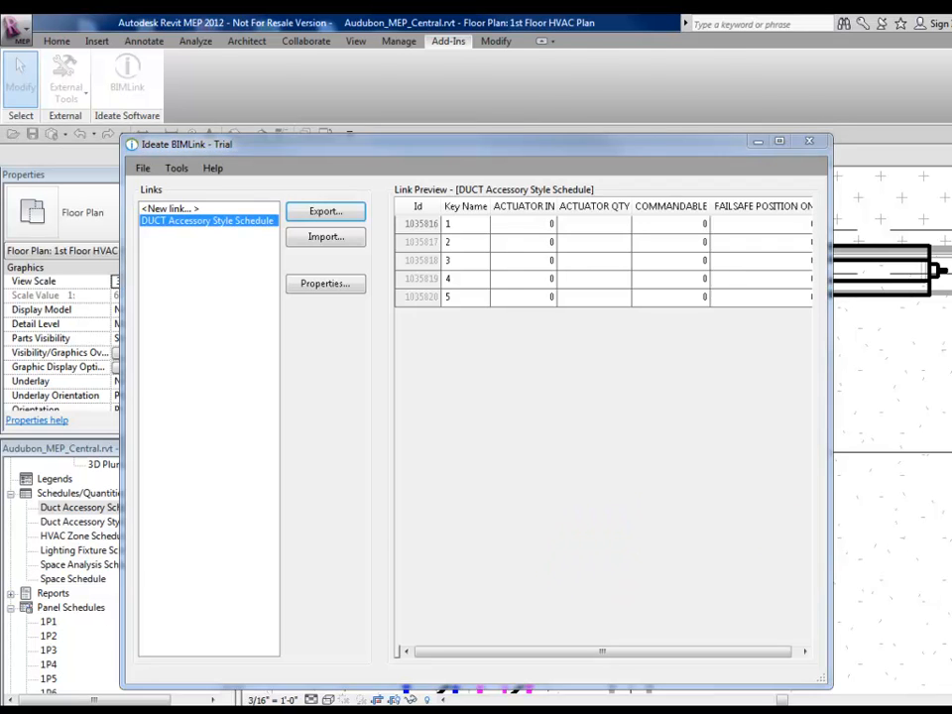
pyautogui.click(325, 210)
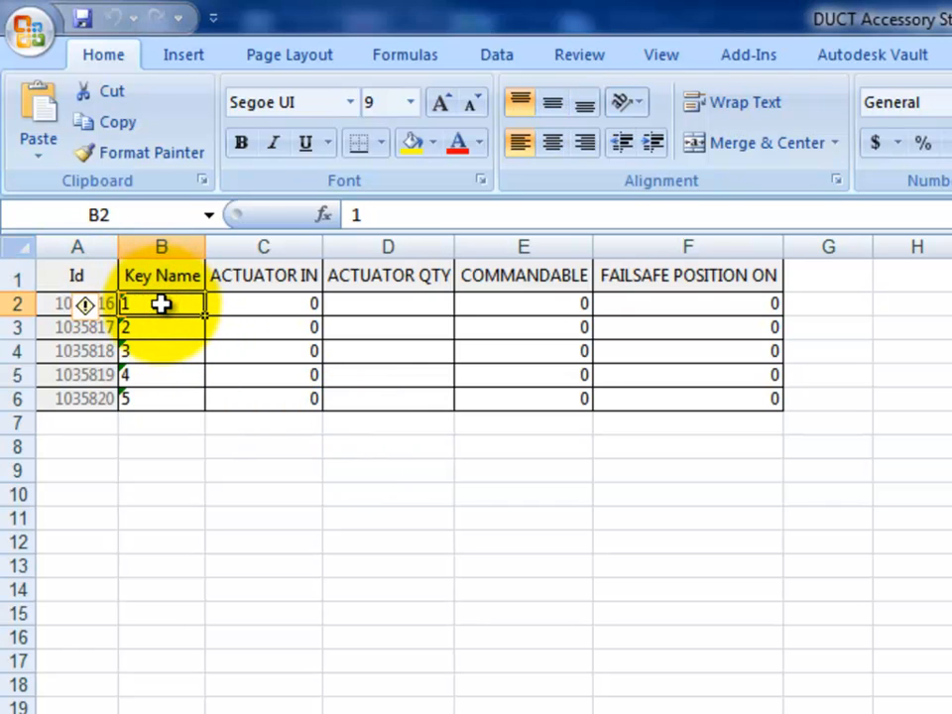
# Enter key names SD- and FD into the exported Excel key schedule
pyautogui.write('SD-')
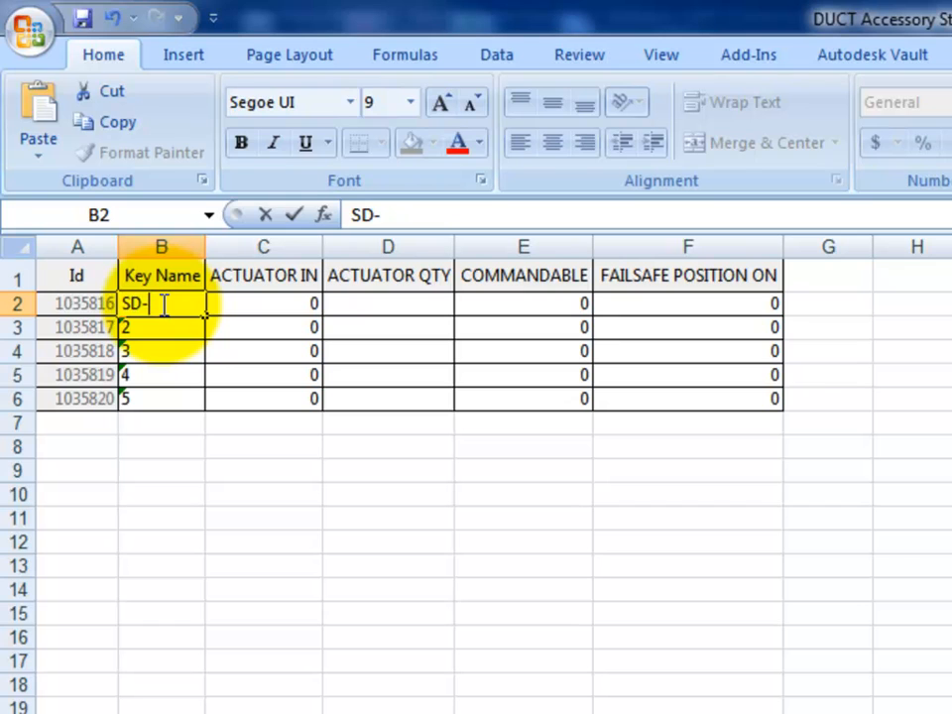
pyautogui.write('FD')
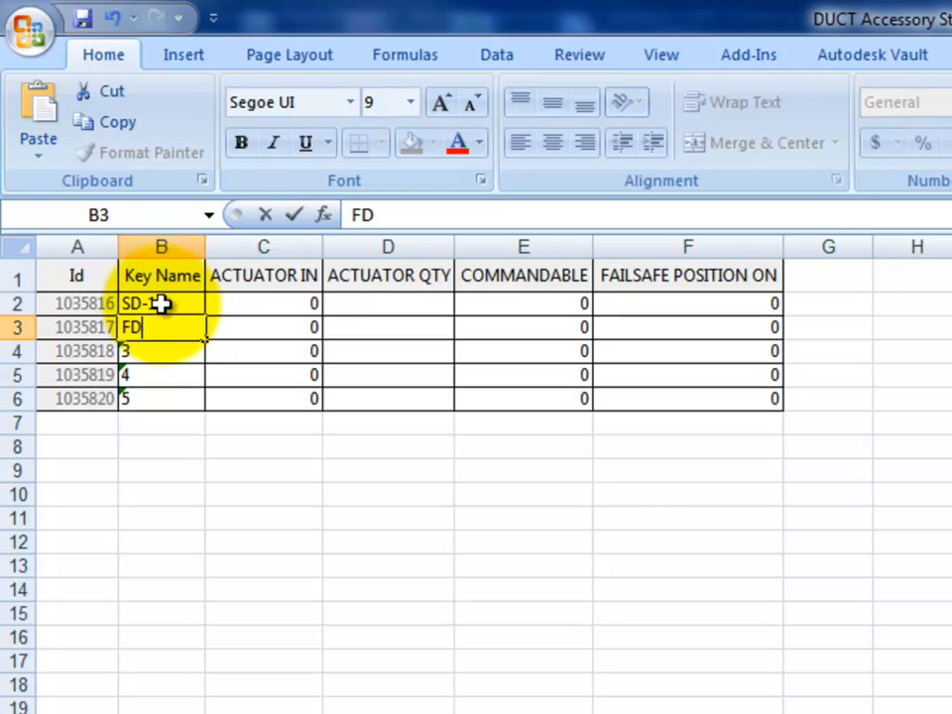
pyautogui.press('Enter')
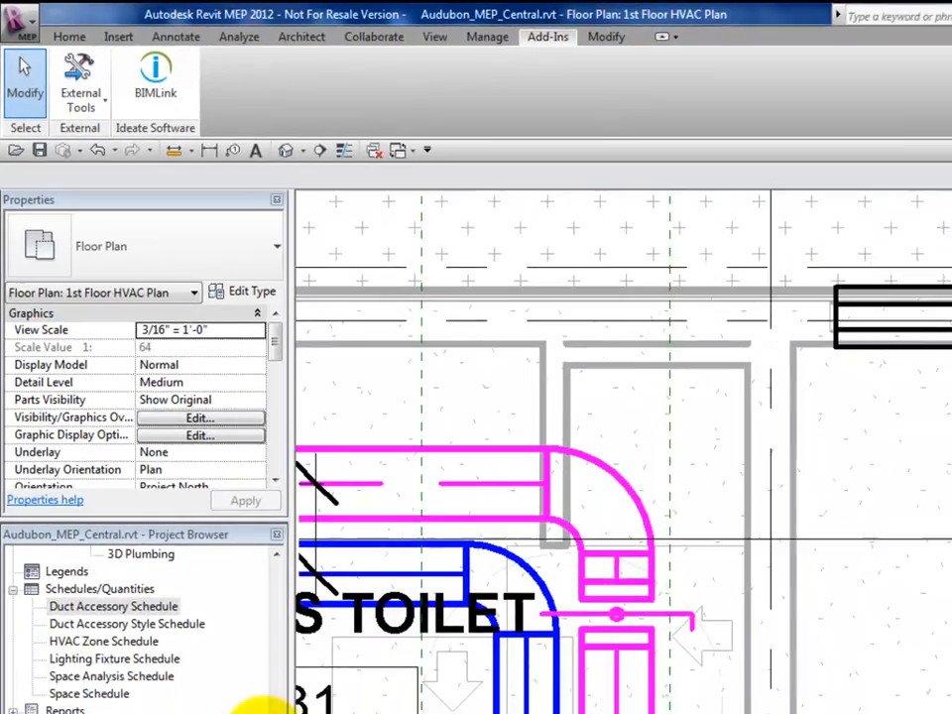
# Import the edited Excel file into the DUCT Accessory Style Schedule link and close BIMLink
pyautogui.click(155, 71)
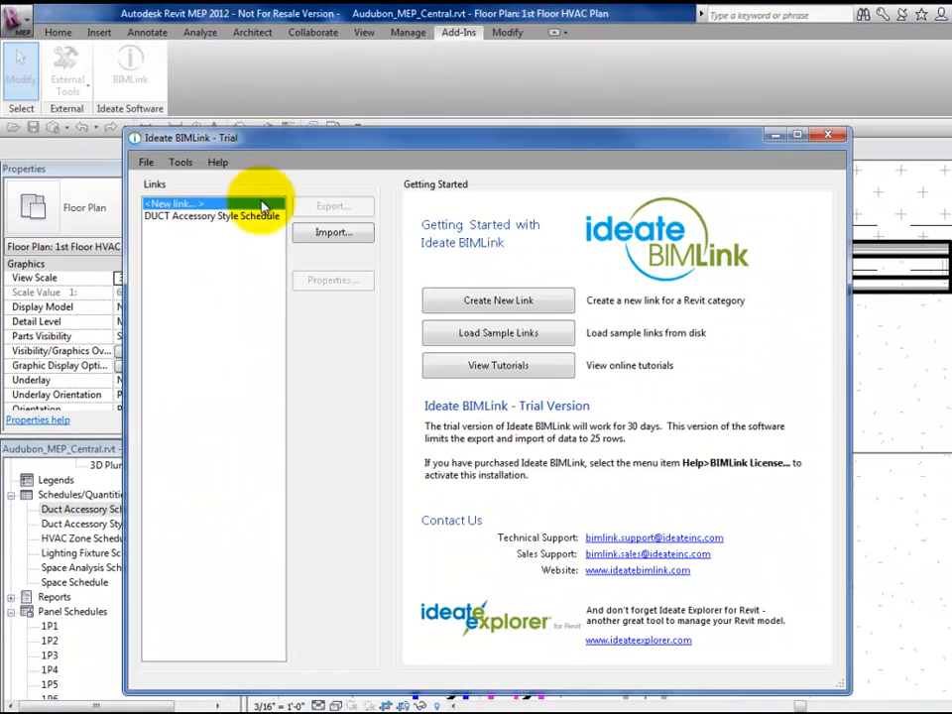
pyautogui.click(210, 216)
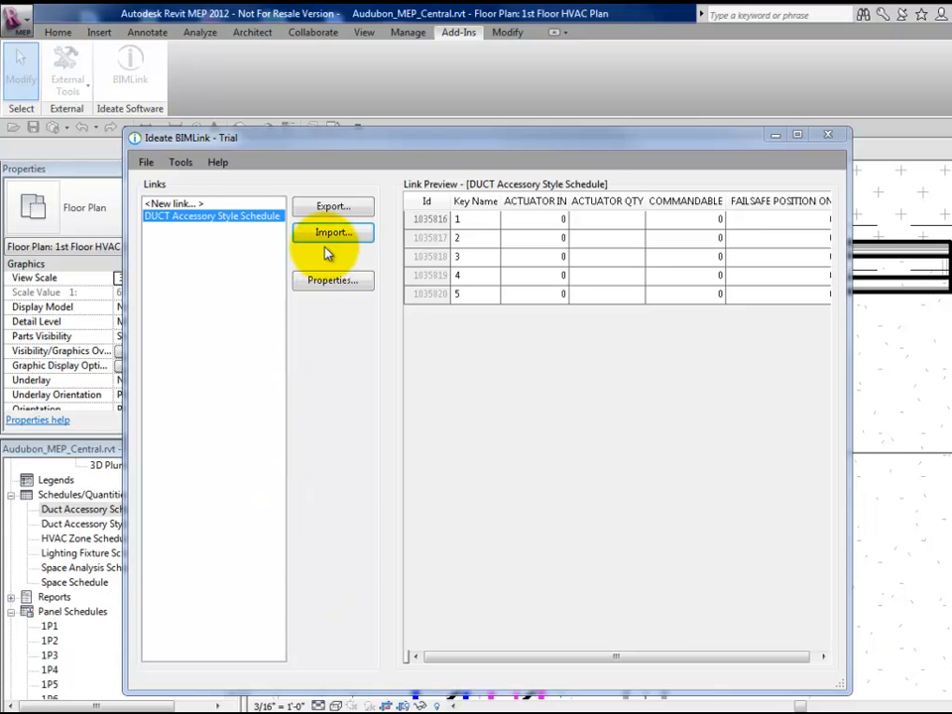
pyautogui.click(333, 230)
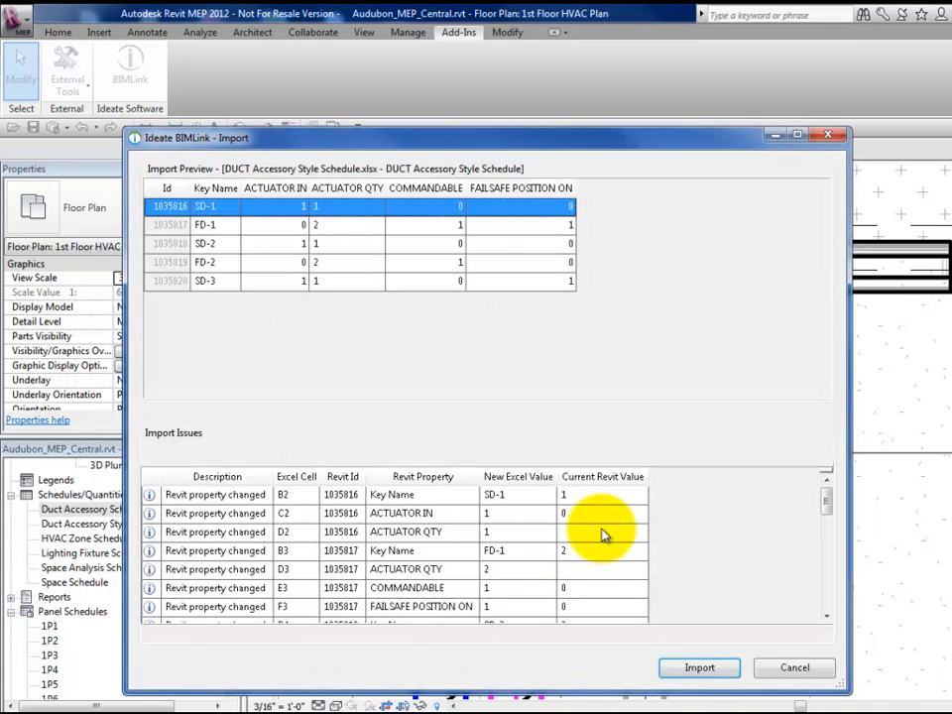
pyautogui.moveTo(432, 282)
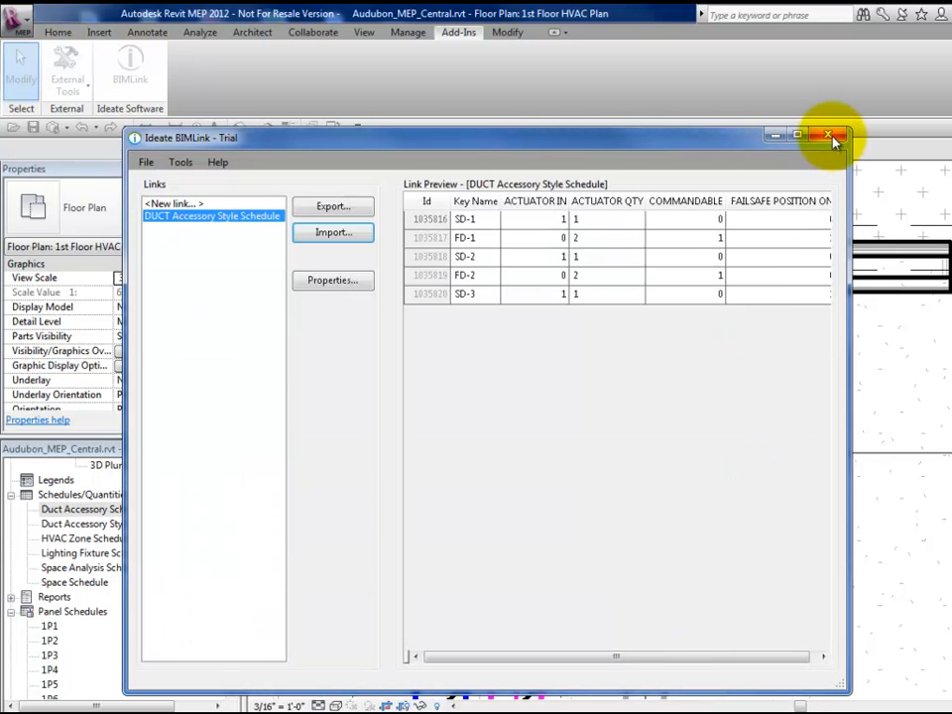
pyautogui.click(828, 135)
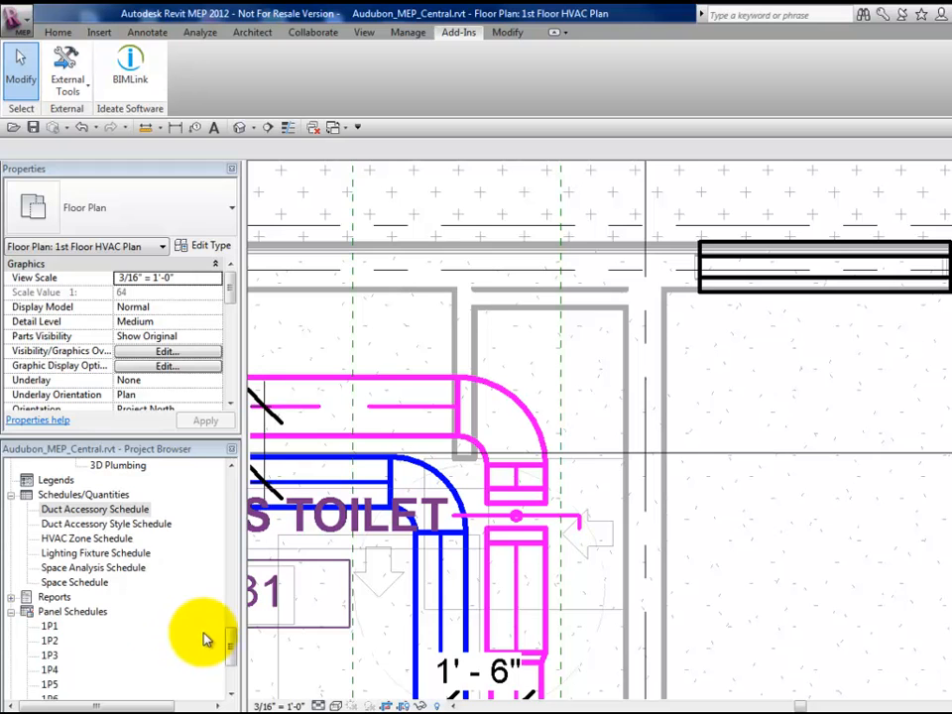
# Review the style schedule's imported FD/SD keys, then return to the Duct Accessory Schedule
pyautogui.doubleClick(105, 524)
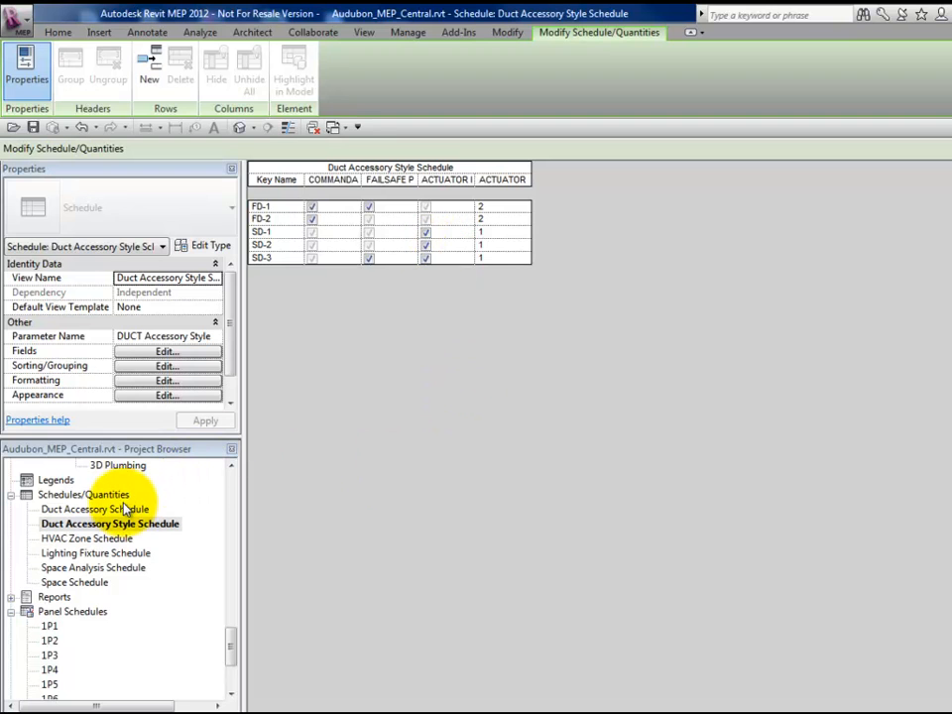
pyautogui.doubleClick(97, 507)
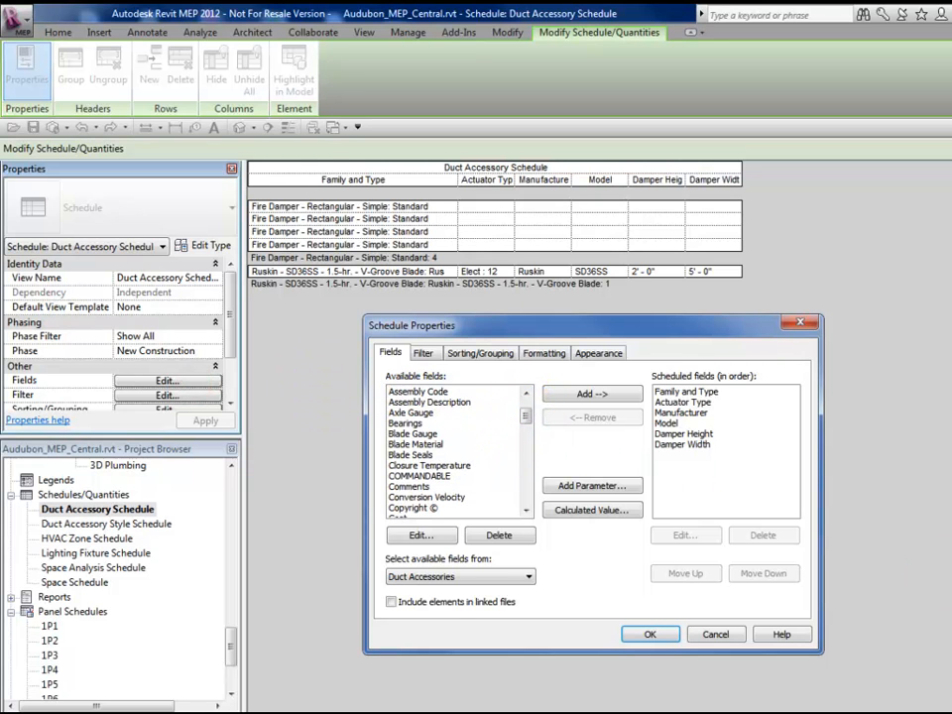
# Add the DUCT Accessory Style field to the Duct Accessory Schedule
pyautogui.scroll(-3)
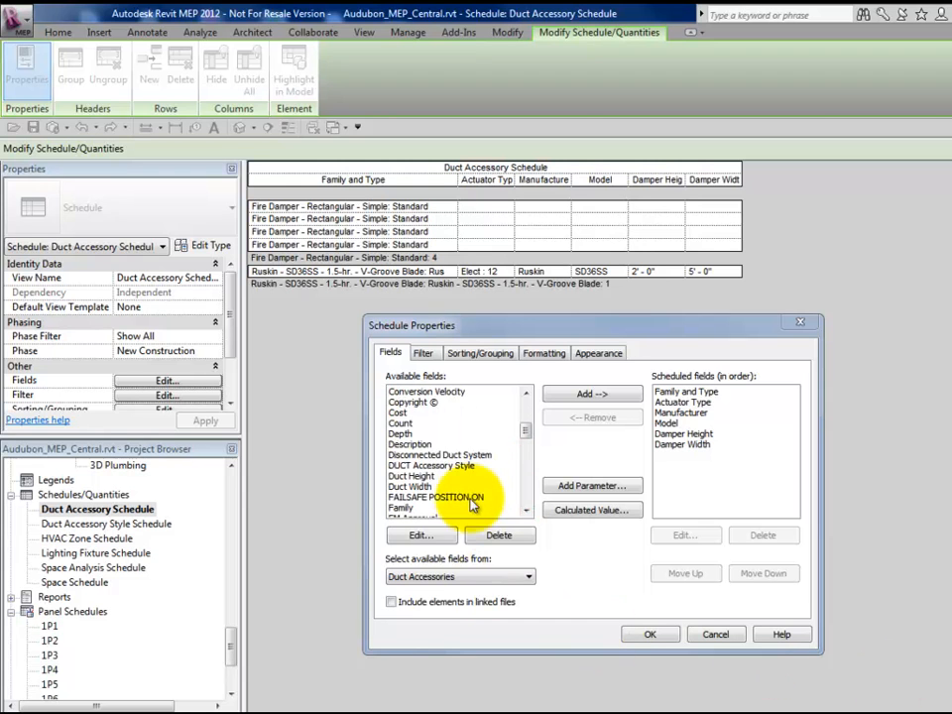
pyautogui.click(432, 464)
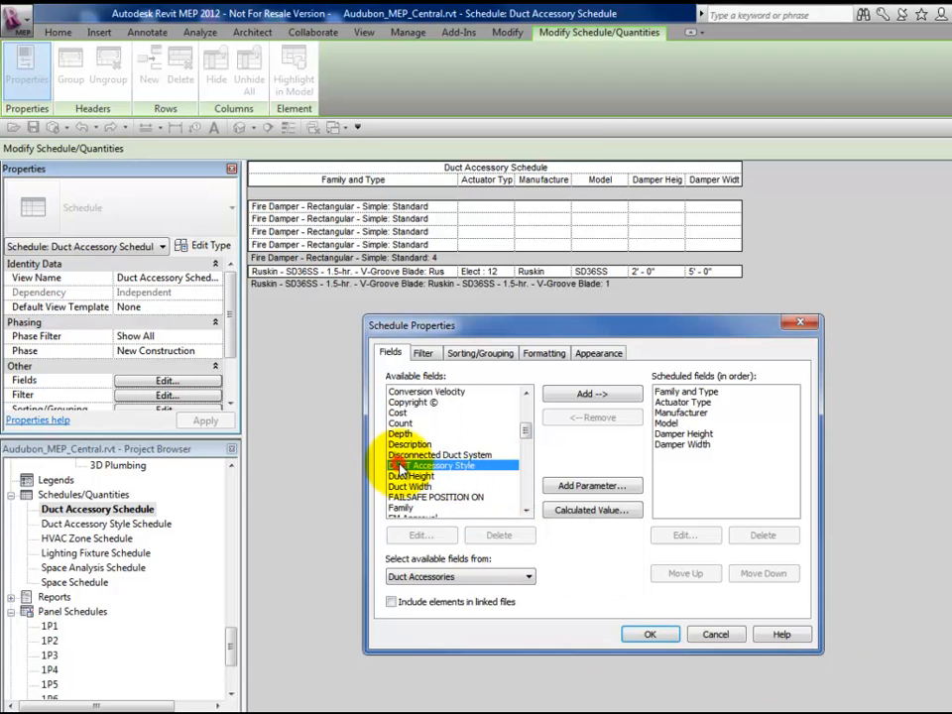
pyautogui.click(590, 393)
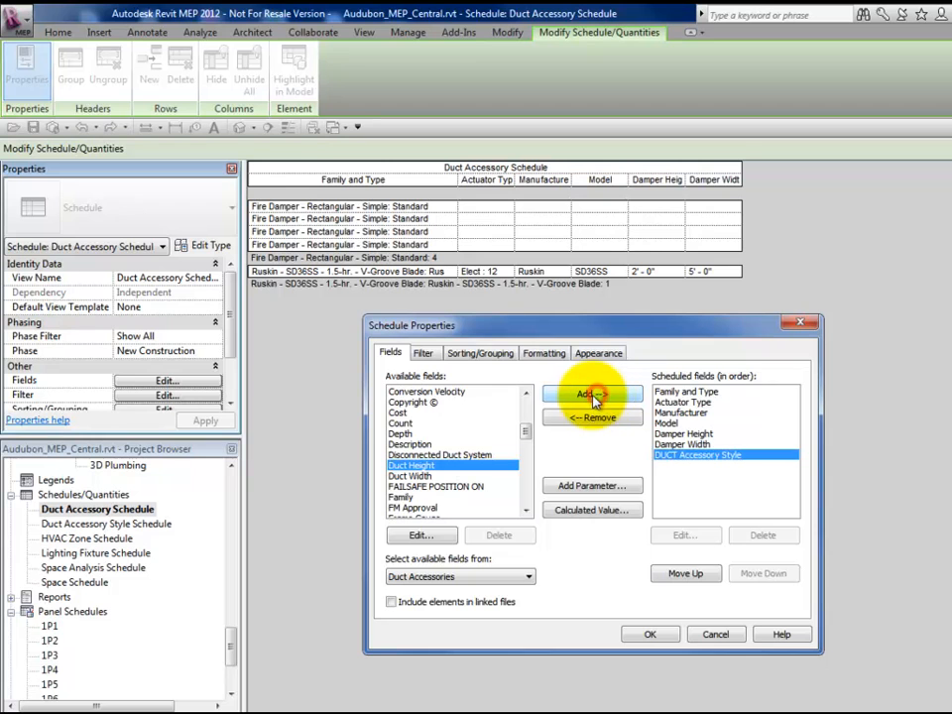
pyautogui.click(650, 634)
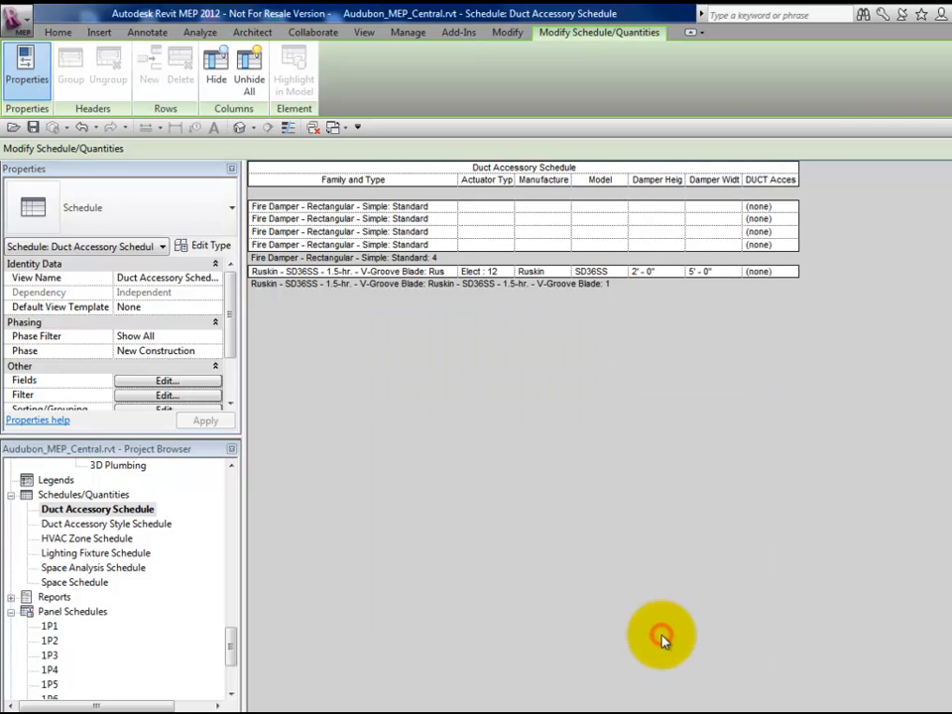
pyautogui.moveTo(176, 345)
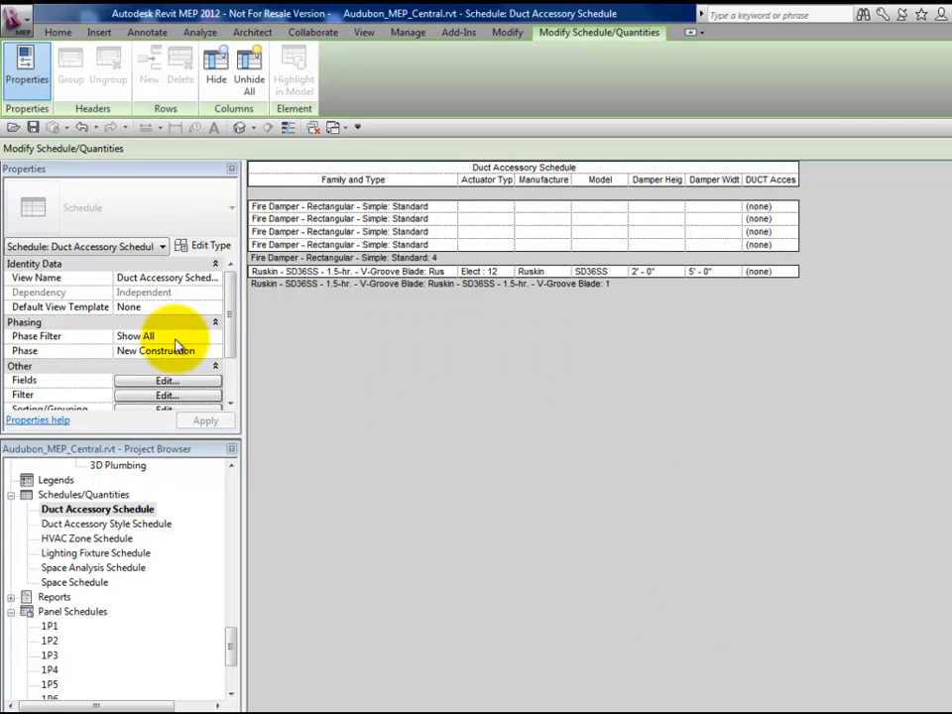
# Add ACTUATOR IN, ACTUATOR QTY, COMMANDABLE and FAILSAFE POSITION ON fields to the schedule
pyautogui.click(166, 381)
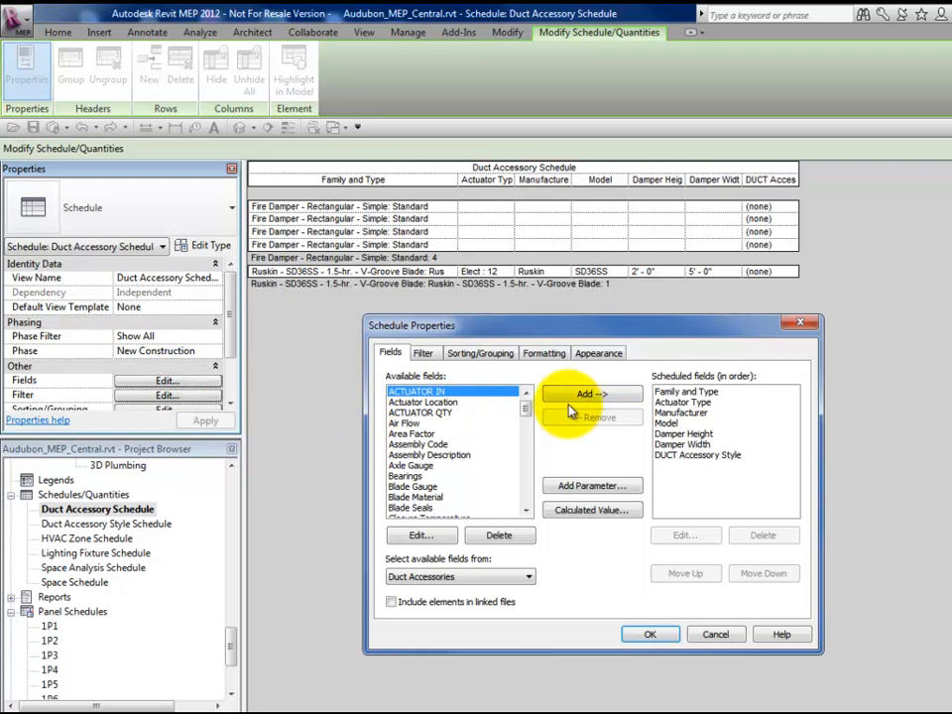
pyautogui.click(590, 393)
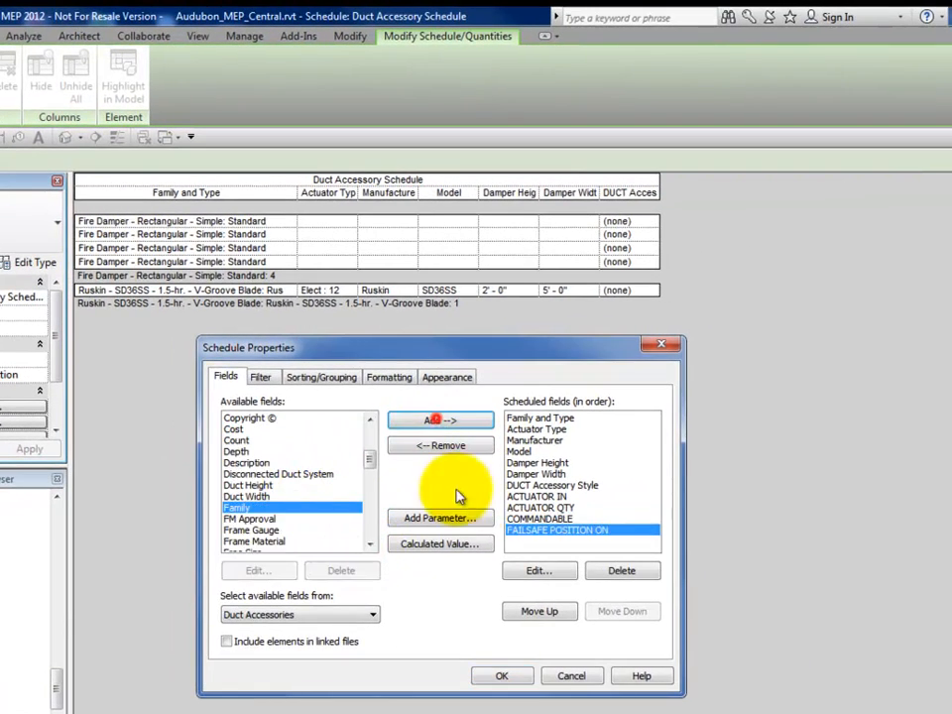
pyautogui.click(499, 674)
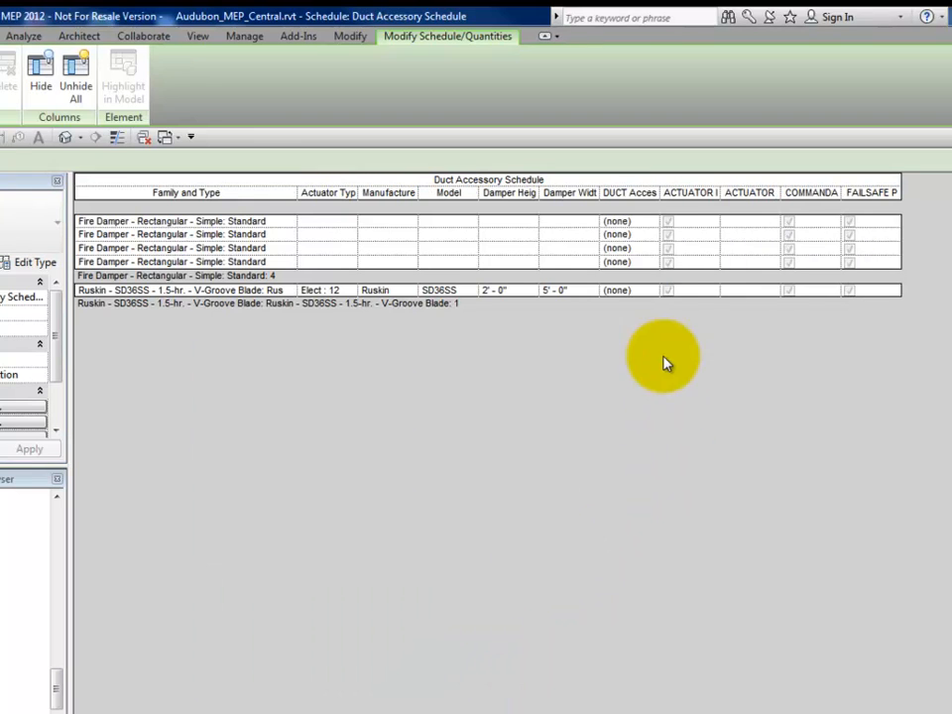
# Key the fire dampers FD-1, FD-2, SD-1 and the Ruskin damper SD-2, auto-filling actuator values
pyautogui.click(652, 220)
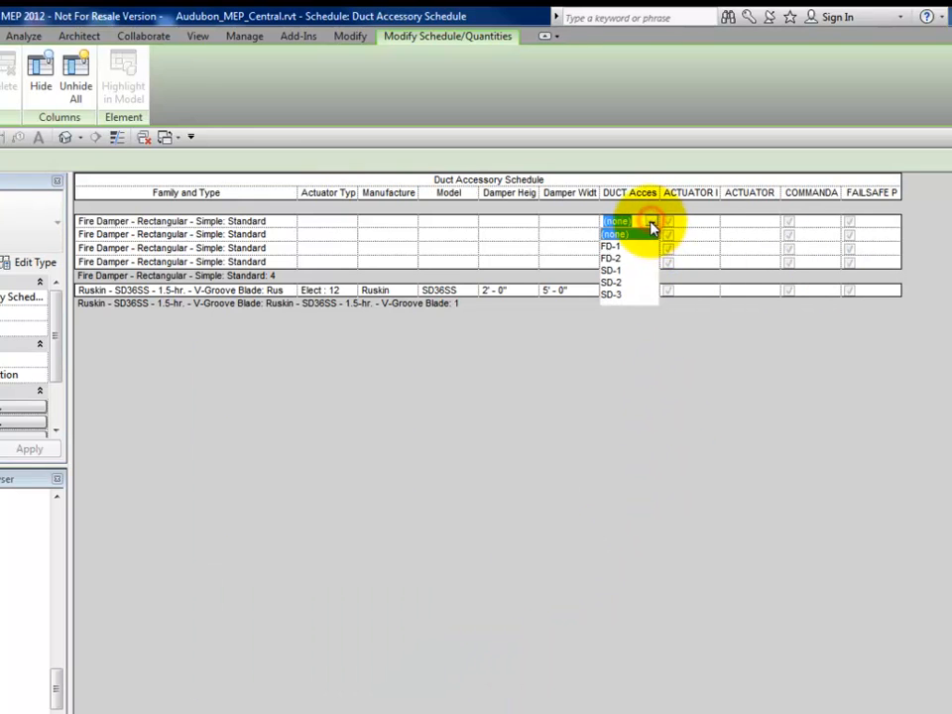
pyautogui.click(611, 245)
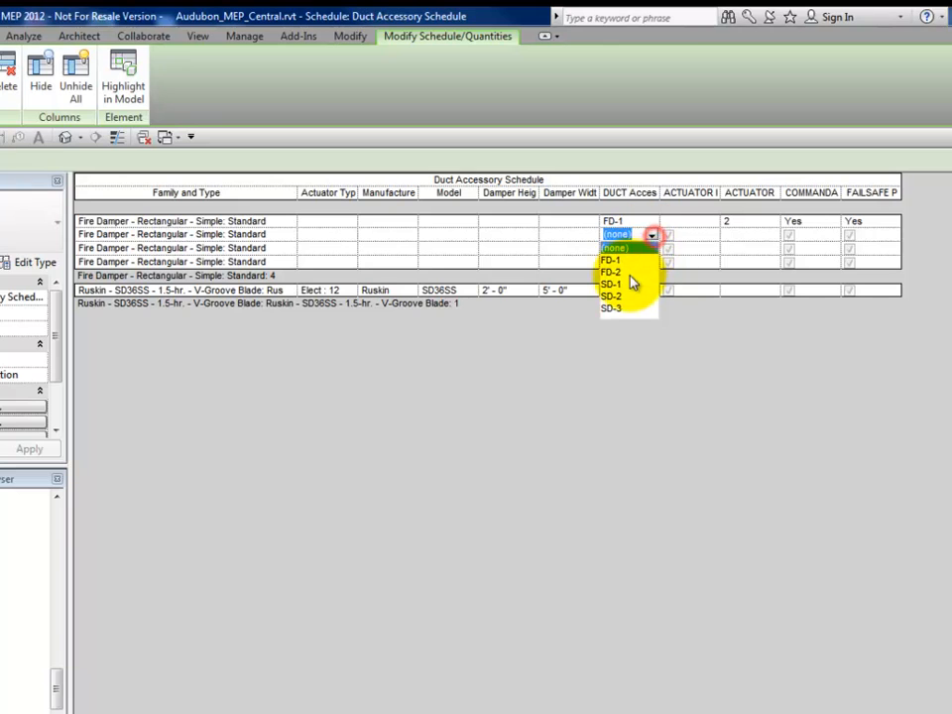
pyautogui.click(606, 271)
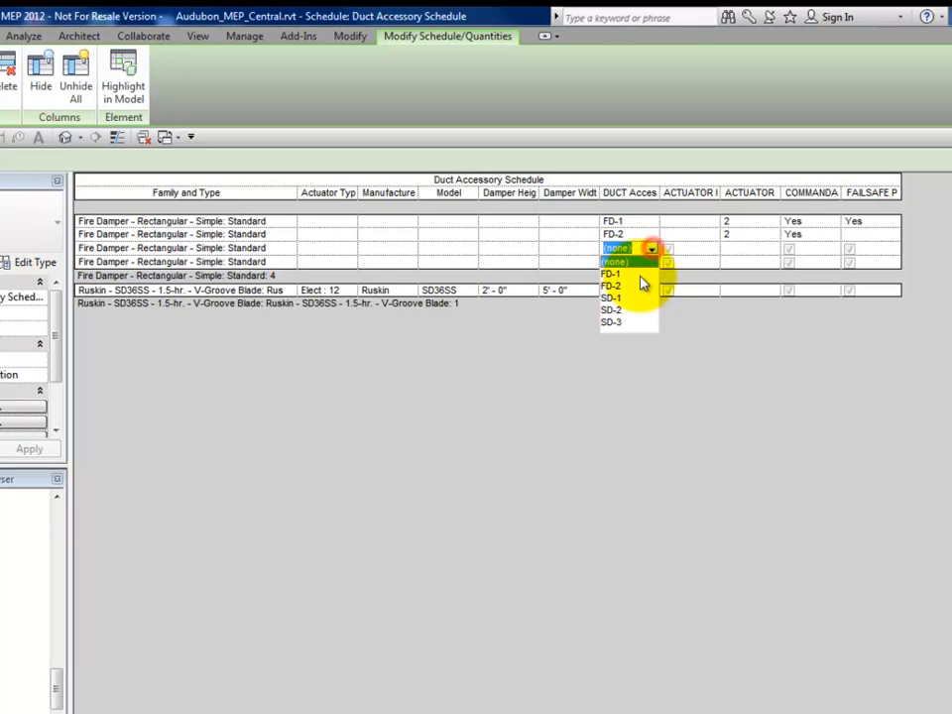
pyautogui.click(611, 297)
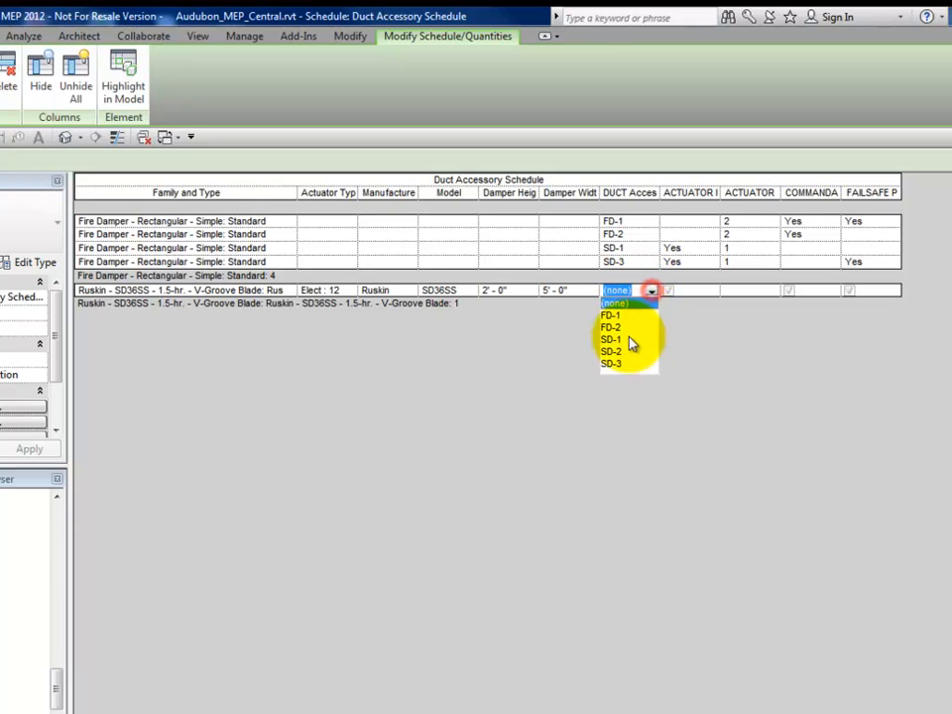
pyautogui.click(610, 351)
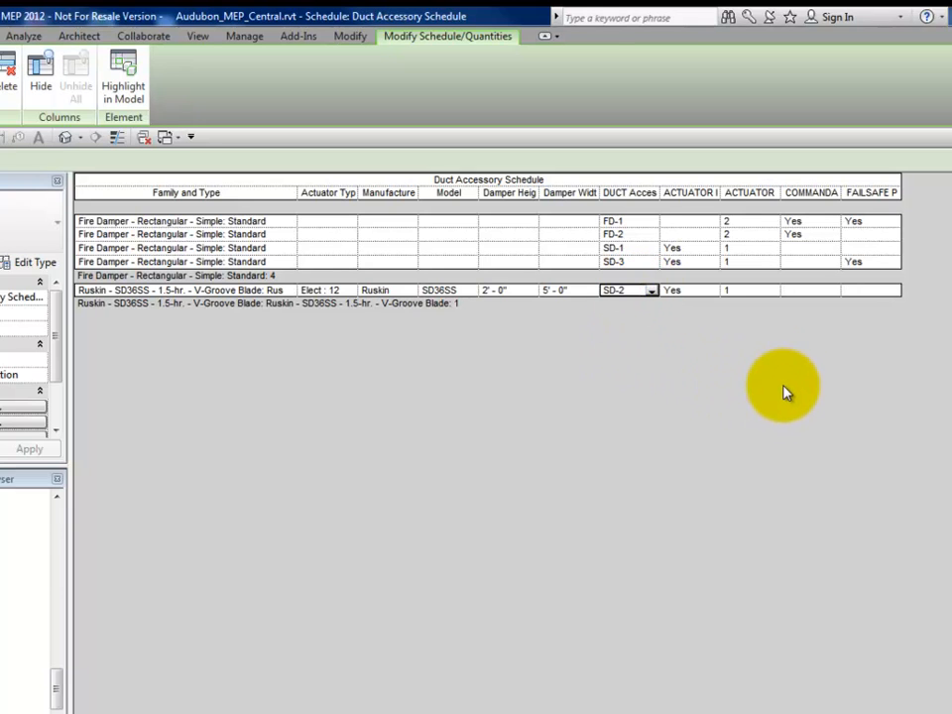
pyautogui.moveTo(724, 401)
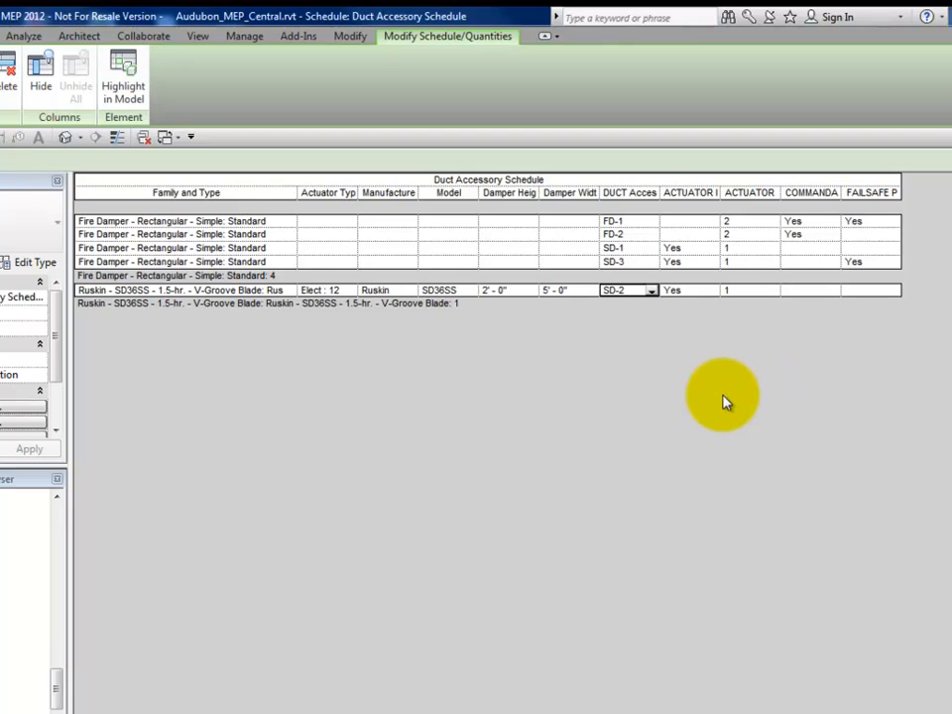